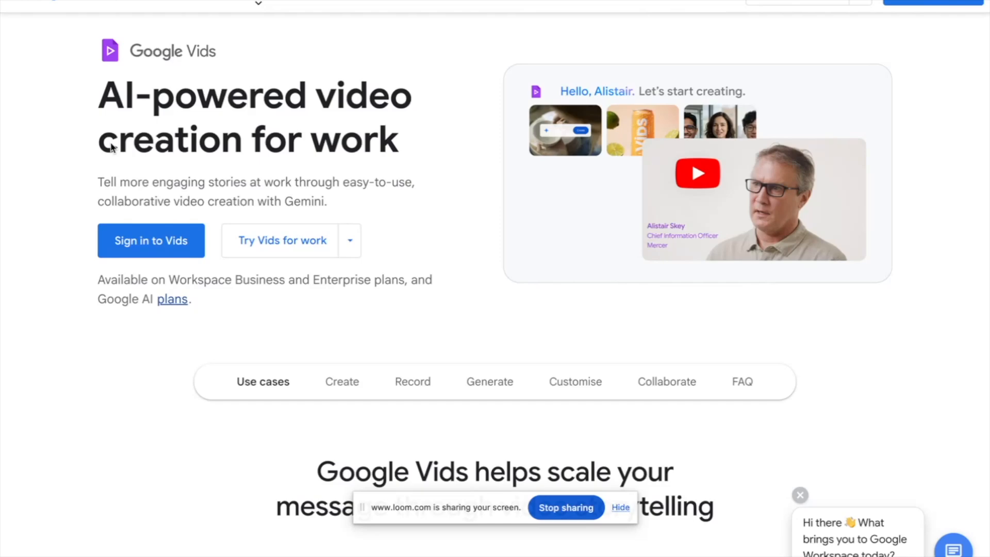
# Scroll the Google Vids landing page, return to the top and sign in to Vids.
pyautogui.scroll(-3)
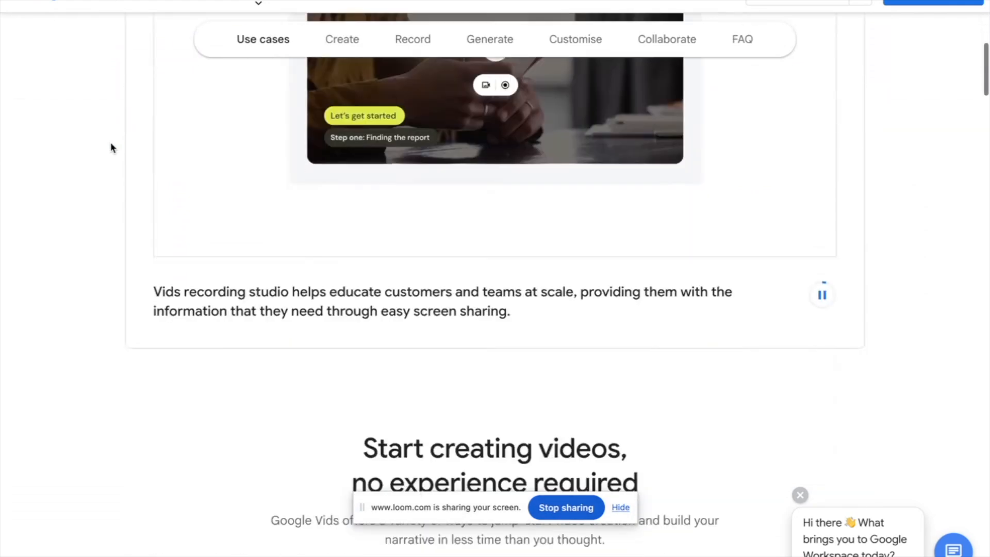
pyautogui.click(341, 39)
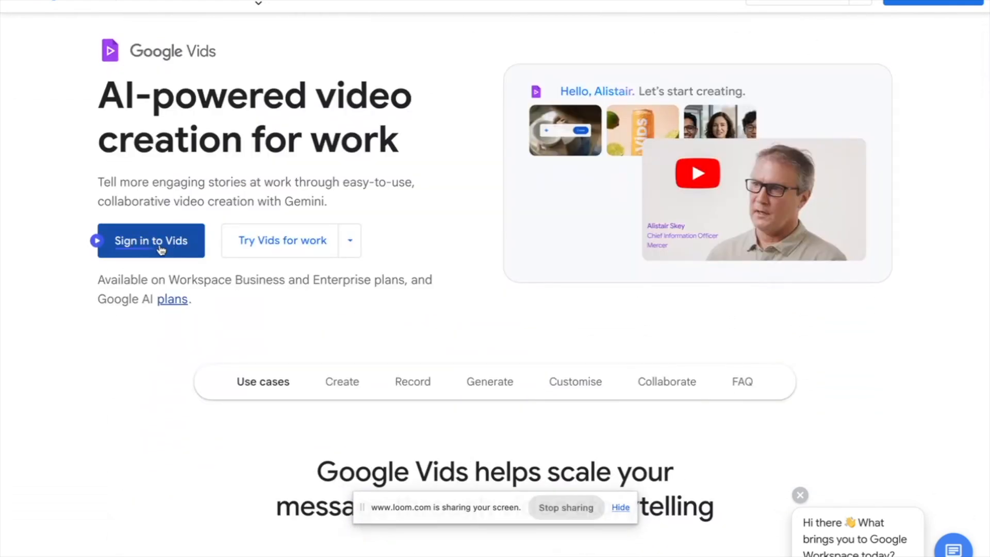
pyautogui.click(151, 240)
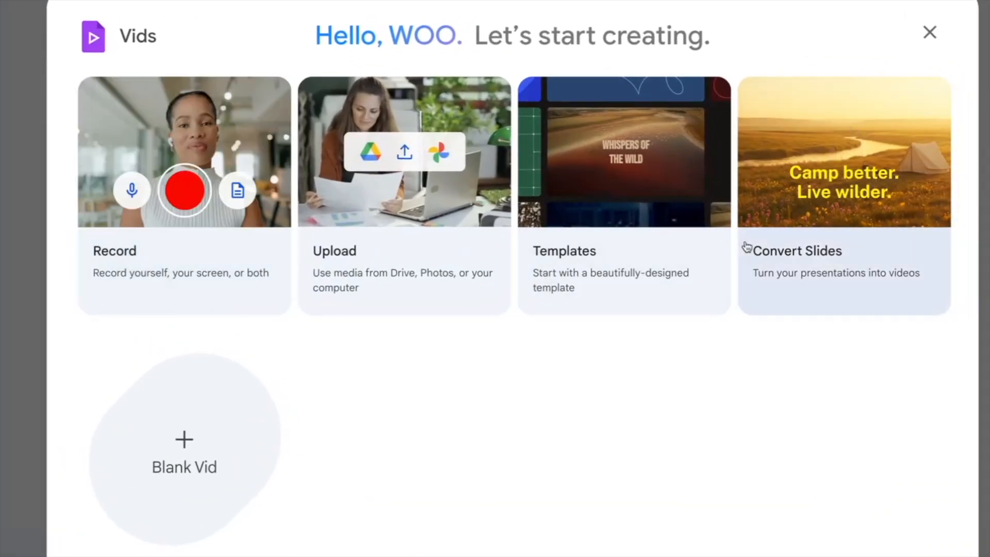
pyautogui.moveTo(183, 449)
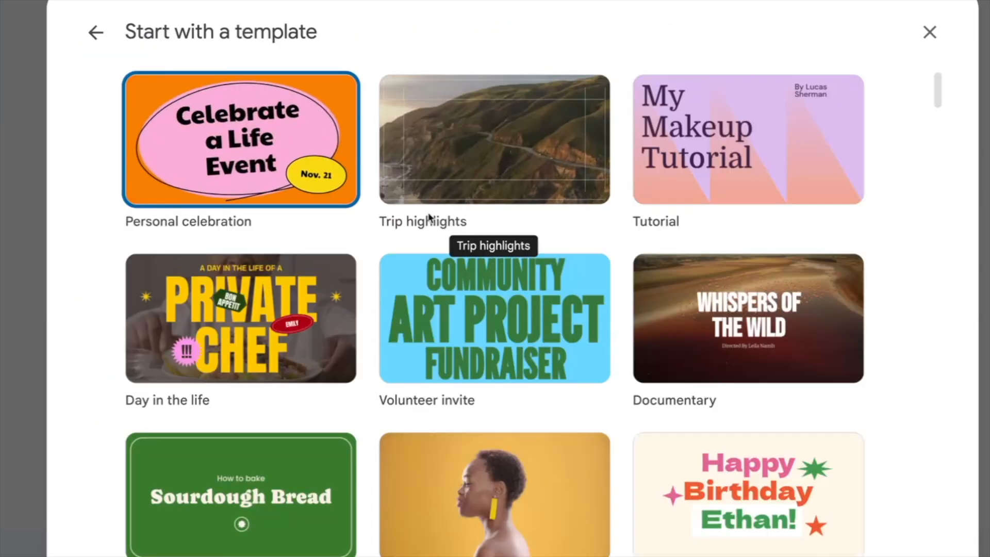
# Scroll through the 'Start with a template' gallery of video designs.
pyautogui.scroll(-3)
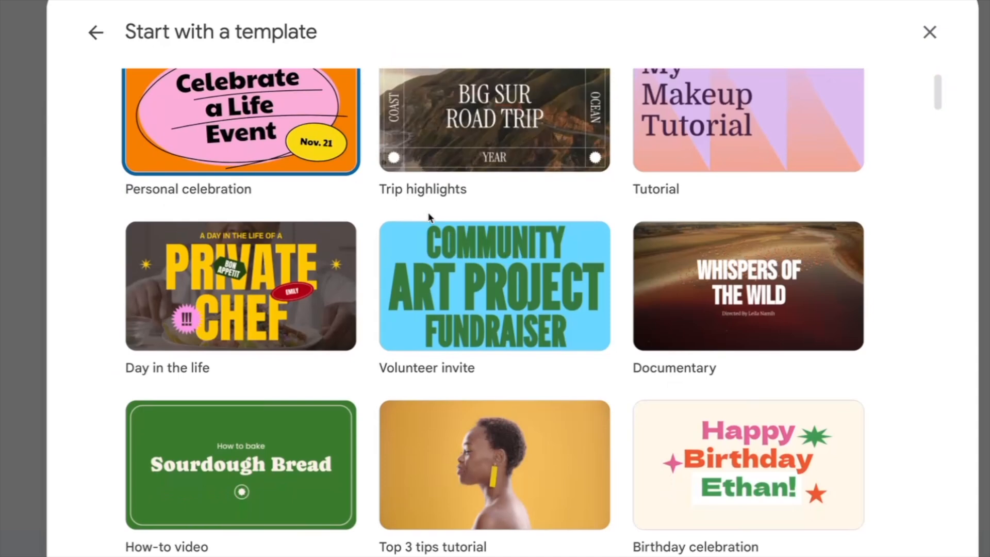
pyautogui.scroll(-3)
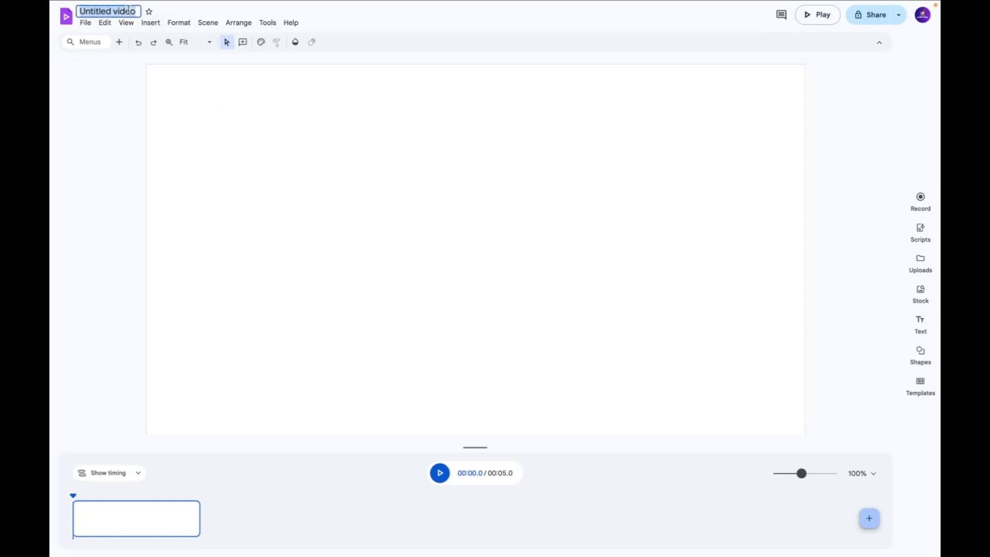
pyautogui.moveTo(148, 12)
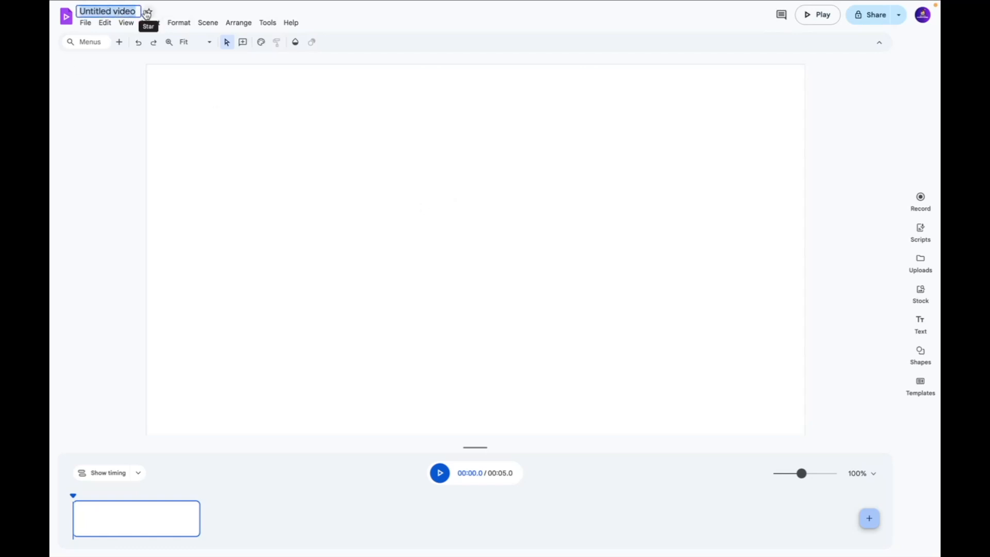
# Rename the untitled video to 'Bali Vacation' and show the Record options.
pyautogui.write('H')
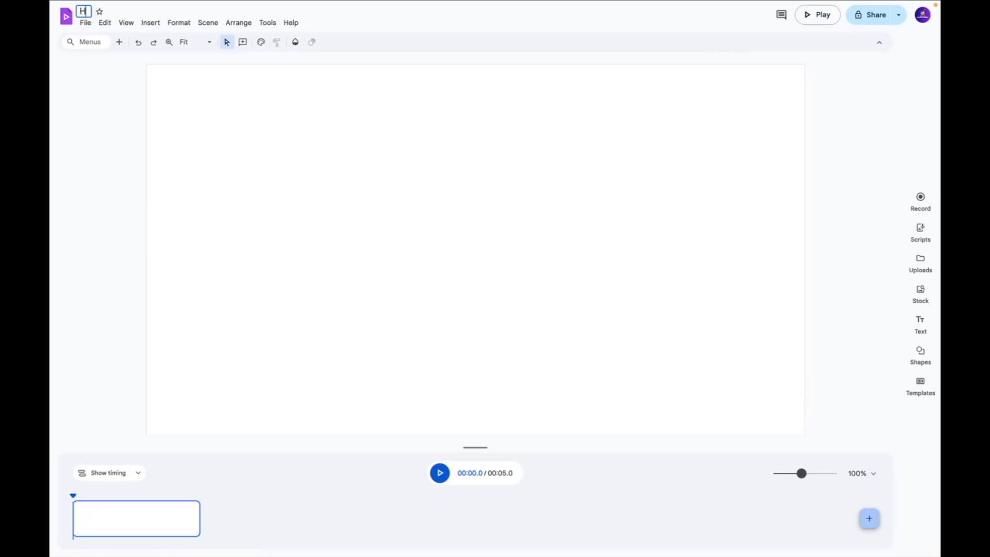
pyautogui.write('Bali Vacation')
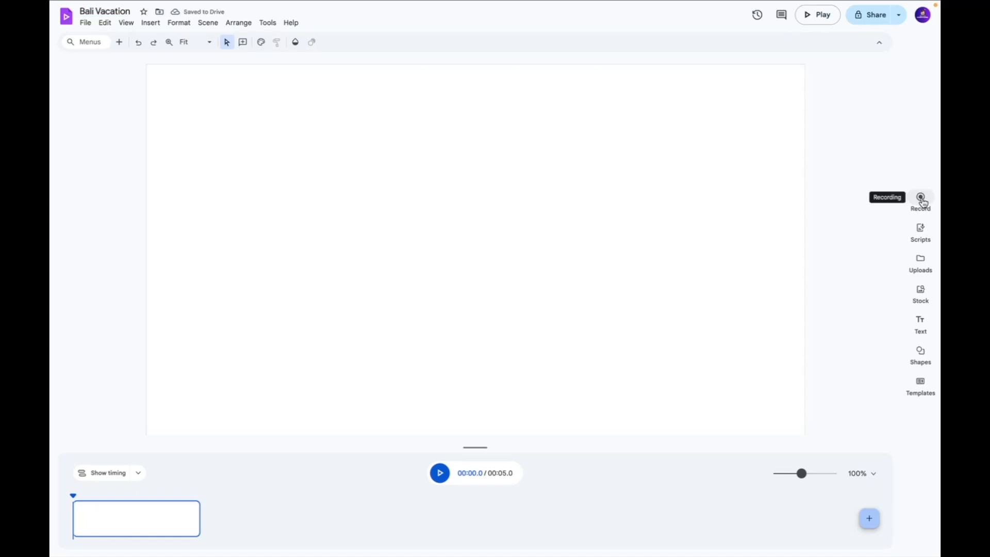
pyautogui.click(919, 199)
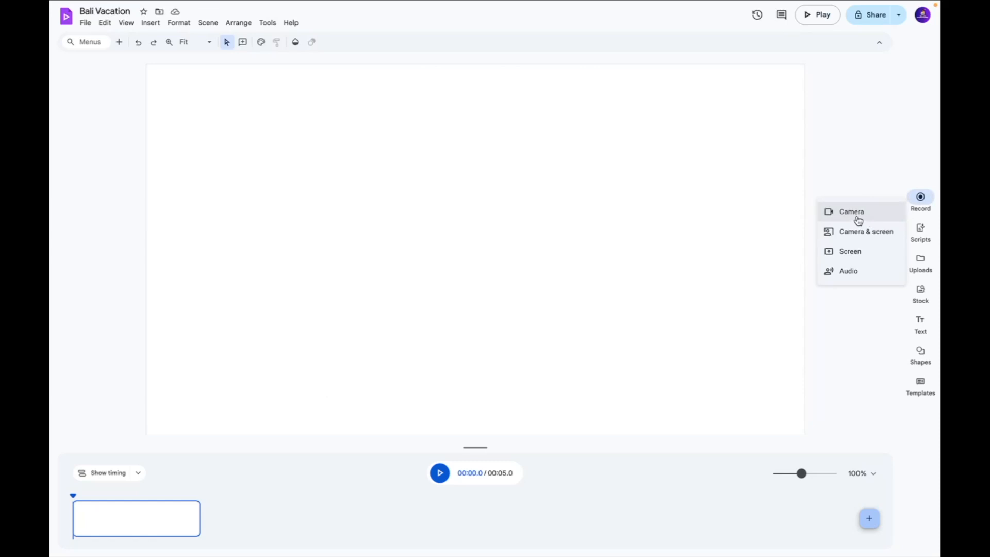
pyautogui.moveTo(866, 231)
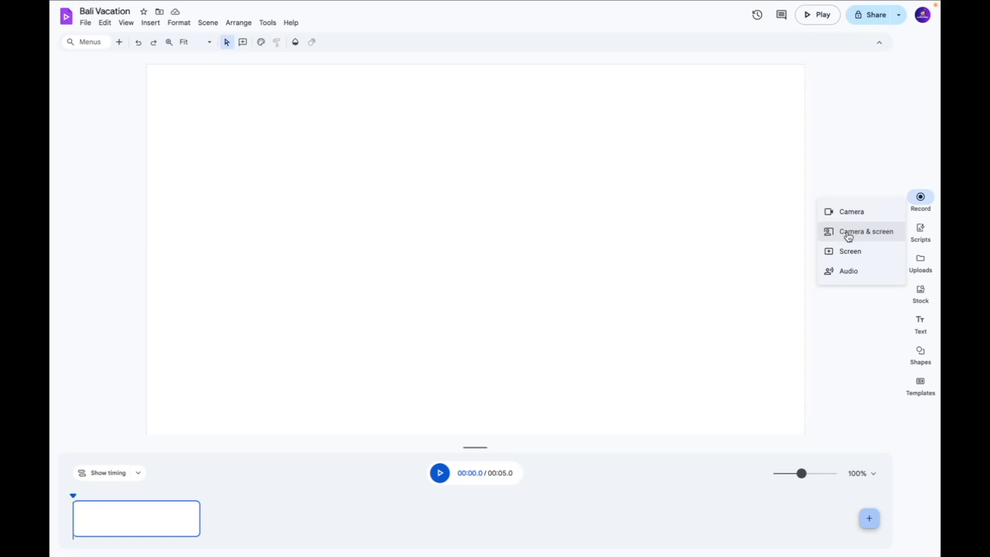
# Browse Drive & Photos recent uploads to find the 1.png poll picture.
pyautogui.click(864, 231)
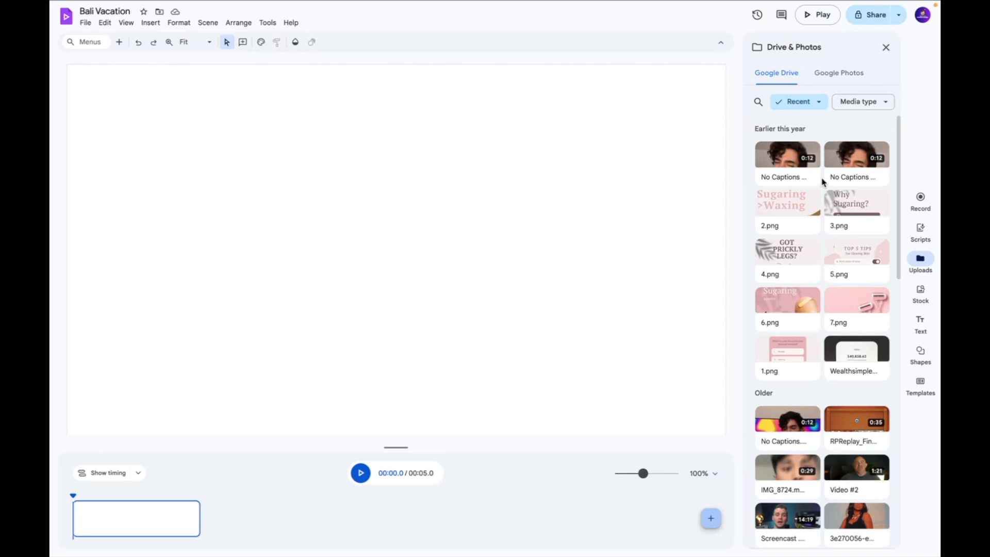
pyautogui.moveTo(786, 351)
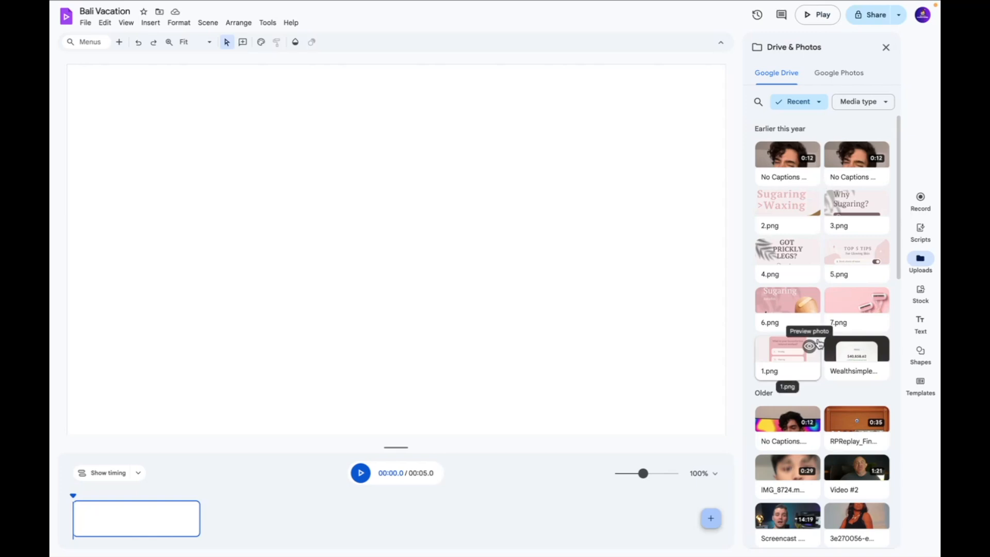
pyautogui.scroll(-3)
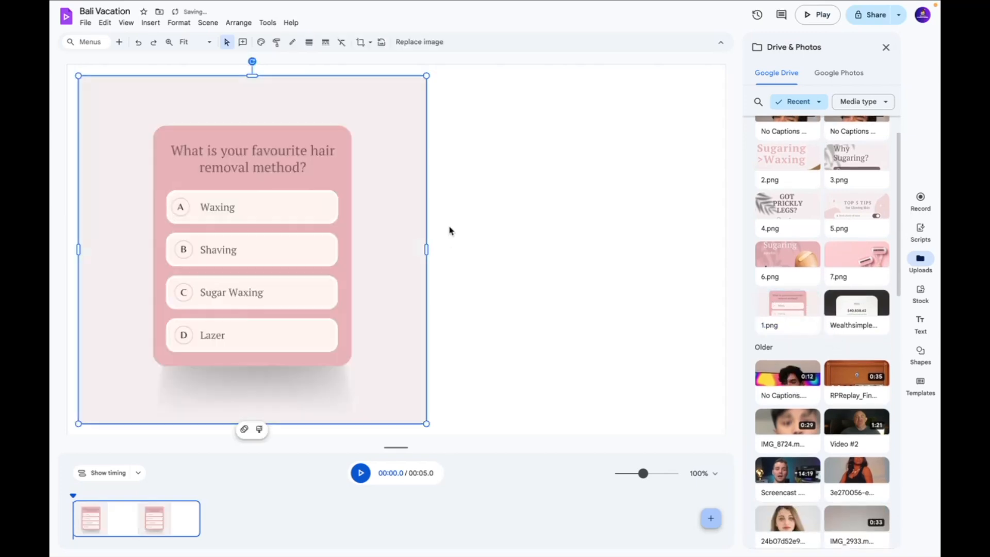
# Search the stock video library for 'bali' to find the temple gate clip.
pyautogui.click(919, 294)
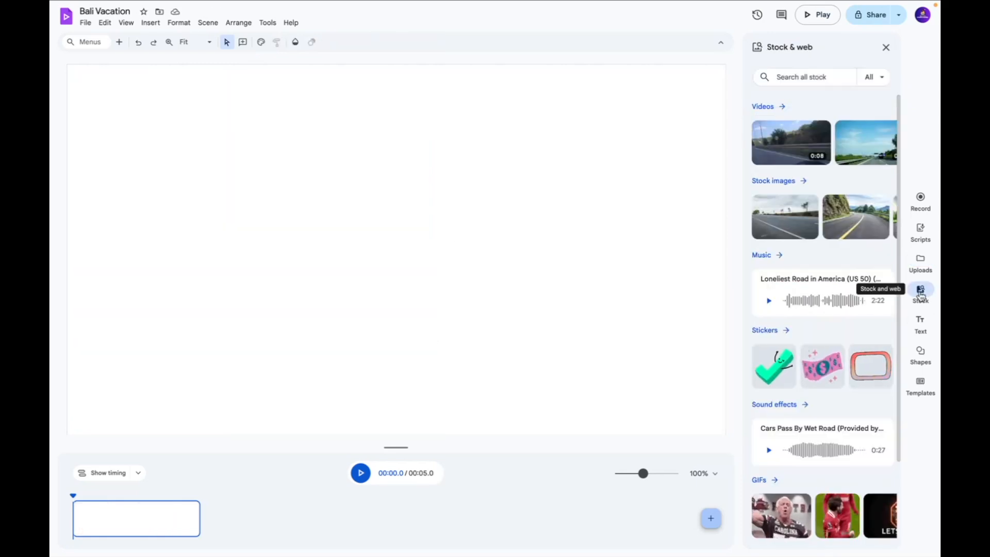
pyautogui.moveTo(838, 186)
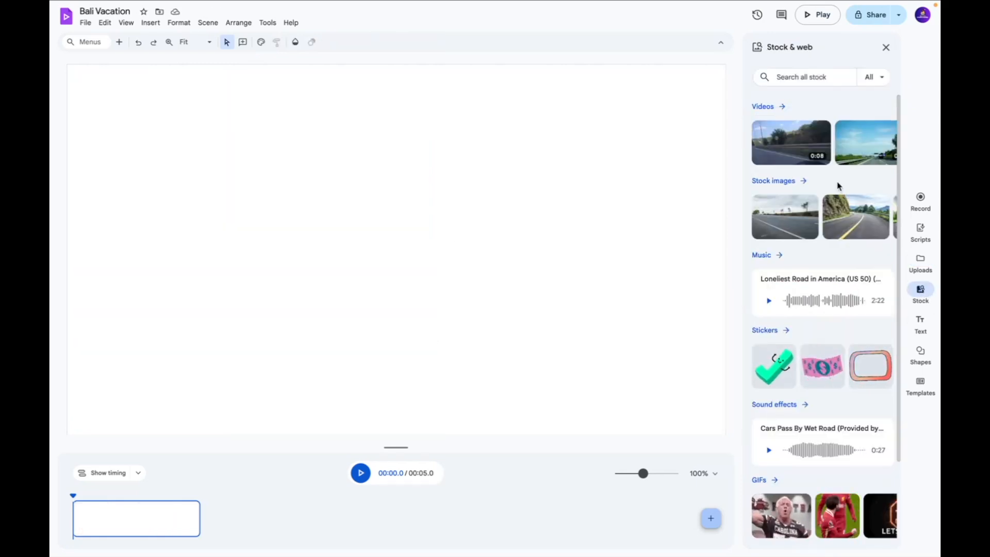
pyautogui.click(767, 107)
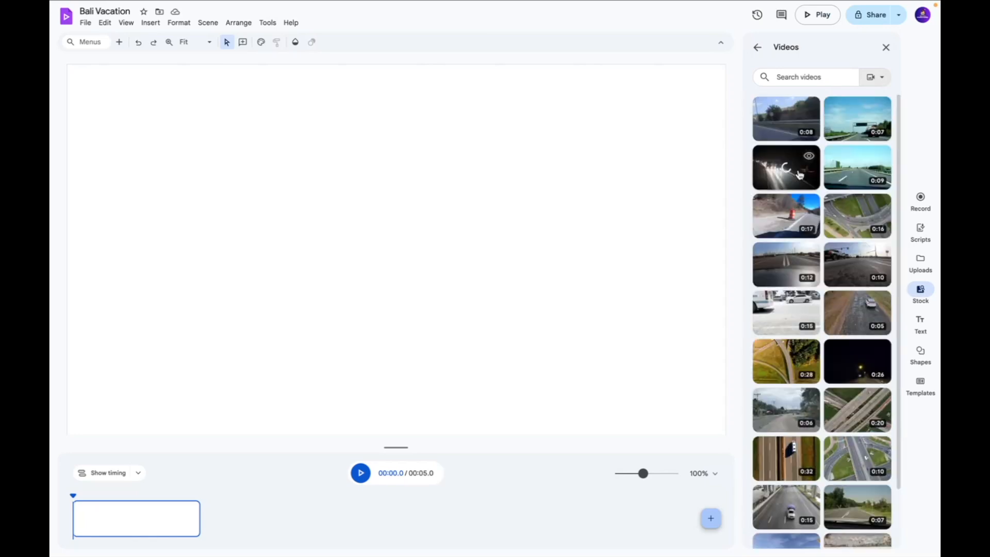
pyautogui.scroll(-3)
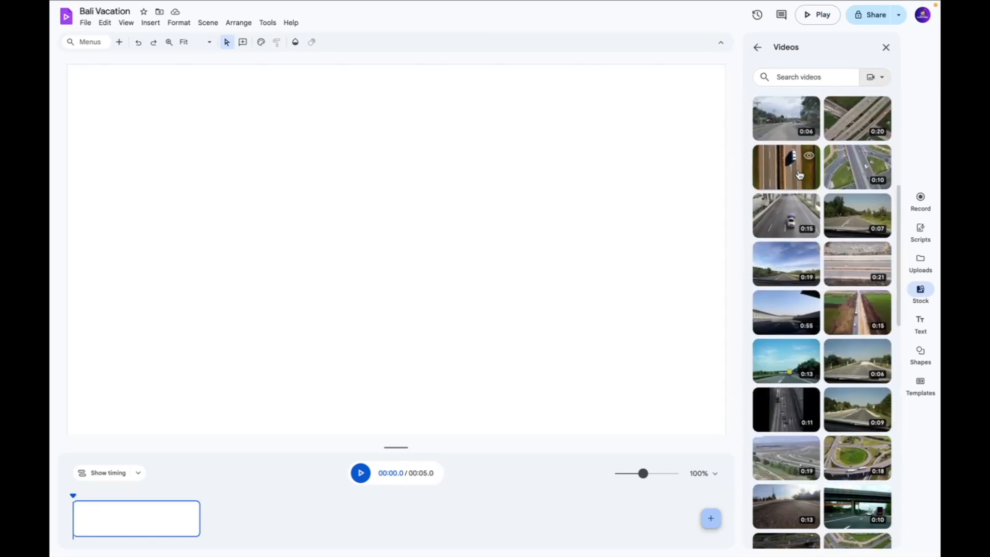
pyautogui.scroll(-3)
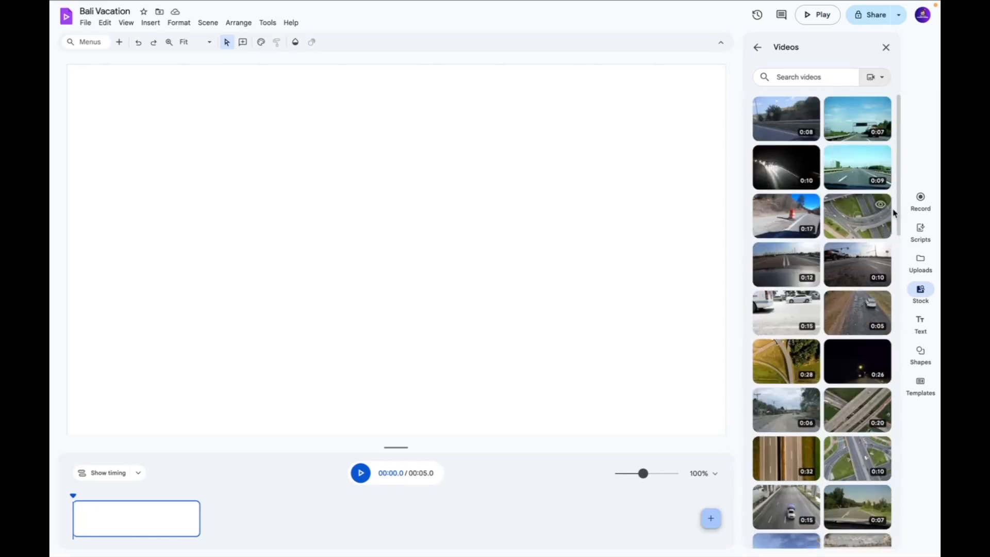
pyautogui.write('bali')
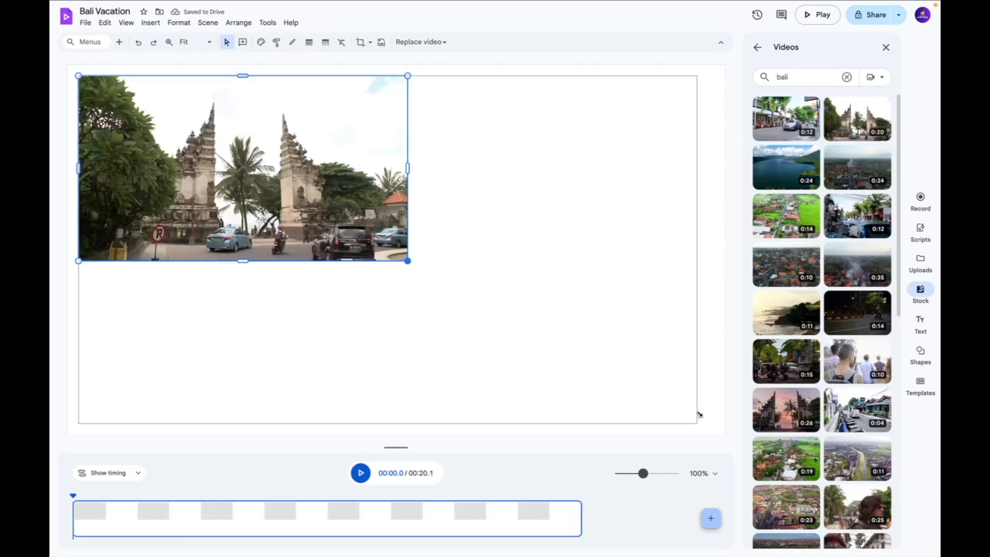
# Enlarge the temple clip to fill the canvas, then preview and pause it.
pyautogui.moveTo(407, 260); pyautogui.dragTo(716, 434)
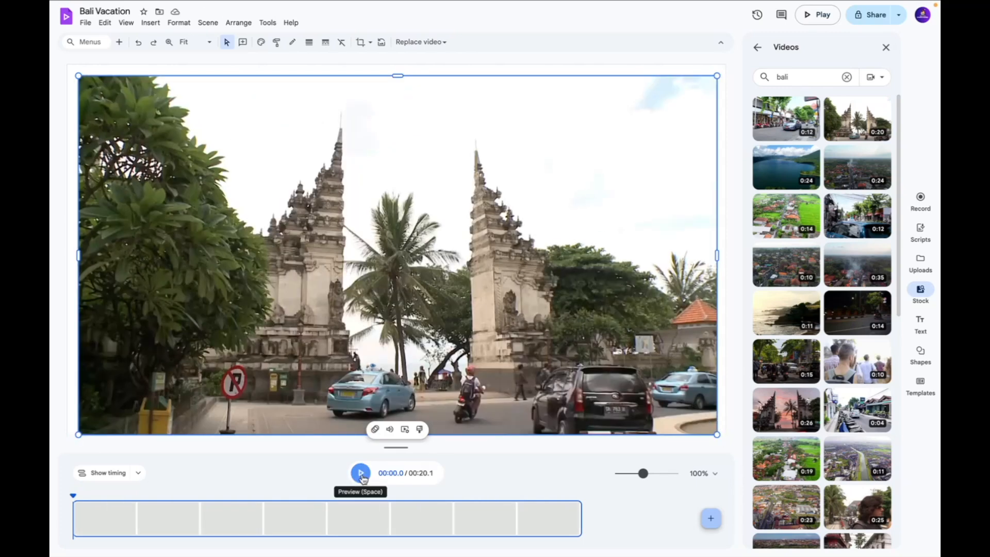
pyautogui.click(360, 472)
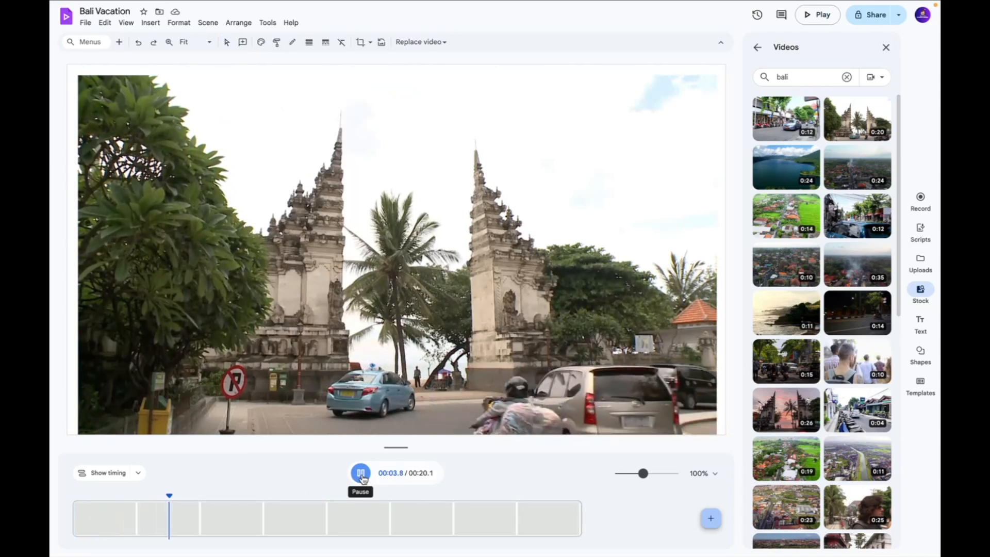
pyautogui.click(360, 474)
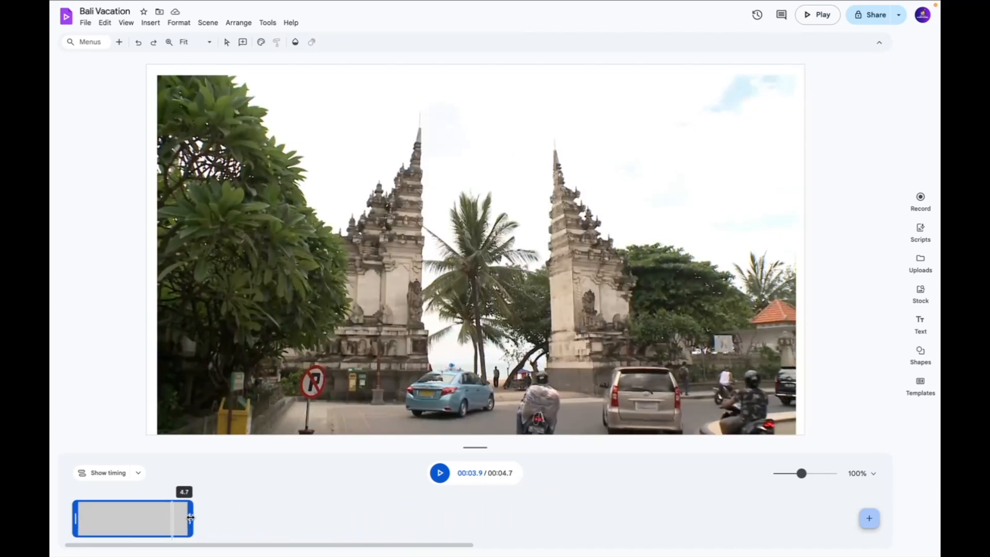
# Set the temple scene to 5.0 seconds and add a blank scene after it.
pyautogui.moveTo(189, 517); pyautogui.dragTo(199, 517)
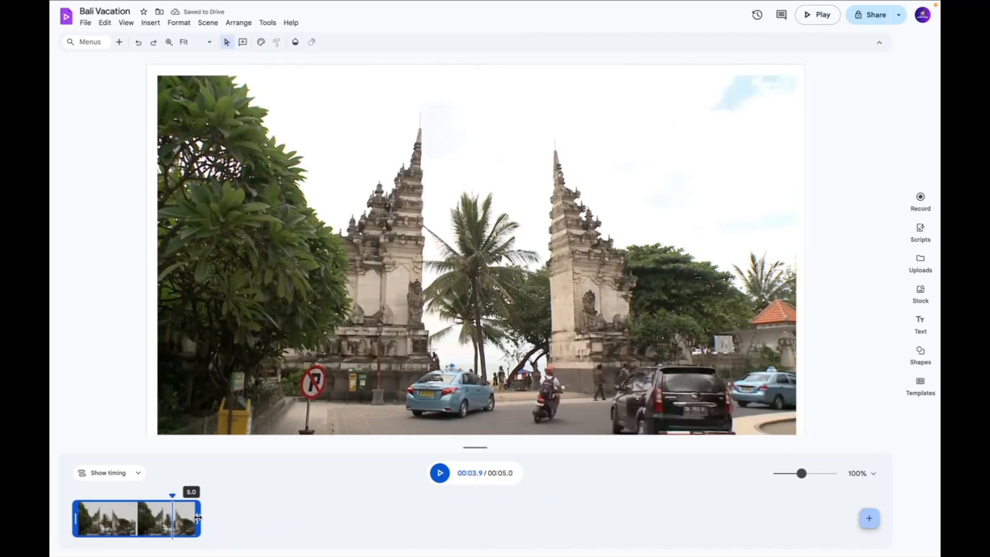
pyautogui.moveTo(198, 517); pyautogui.dragTo(193, 517)
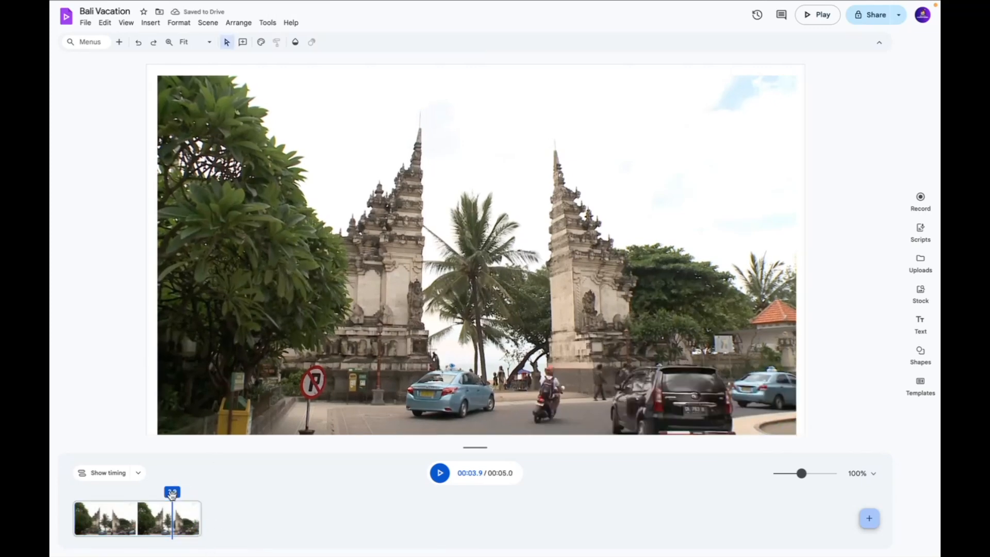
pyautogui.click(868, 519)
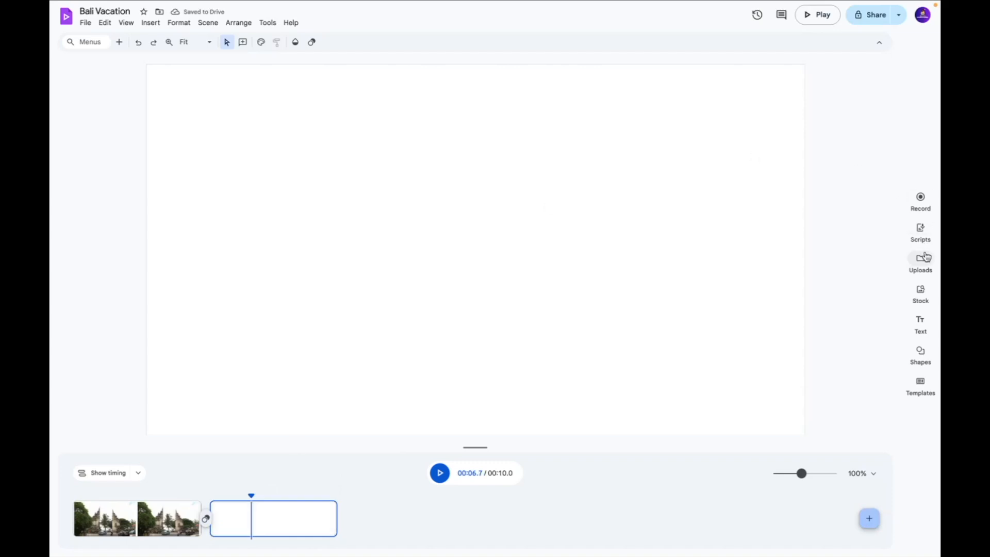
# Return to the Bali stock results and open the aerial beach clip's Sound panel.
pyautogui.click(919, 293)
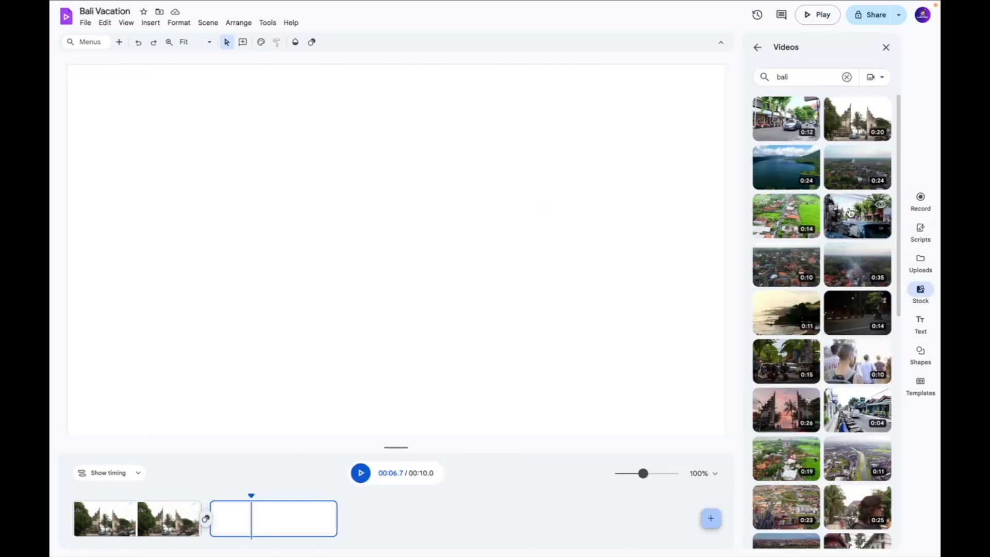
pyautogui.scroll(-3)
pyautogui.write(' vacation')
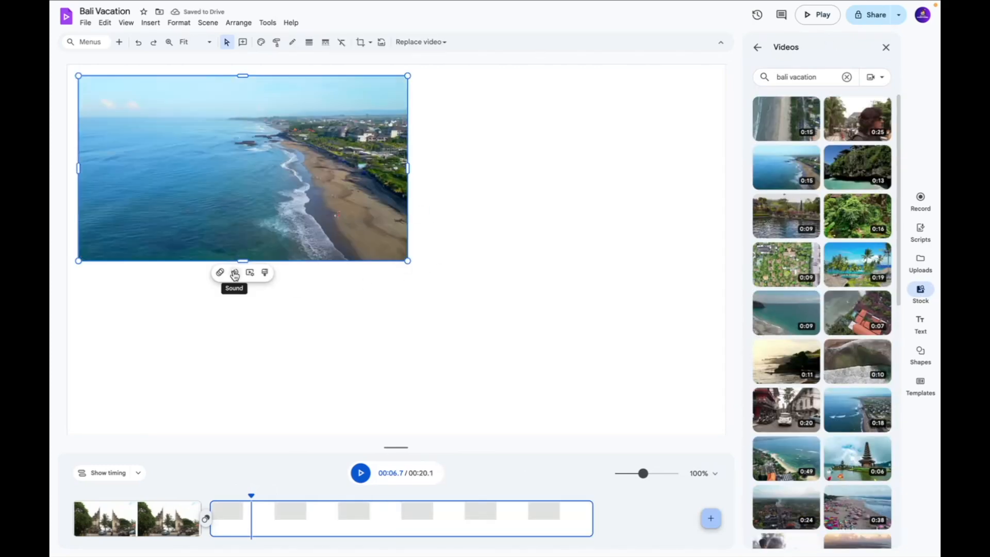
pyautogui.click(234, 273)
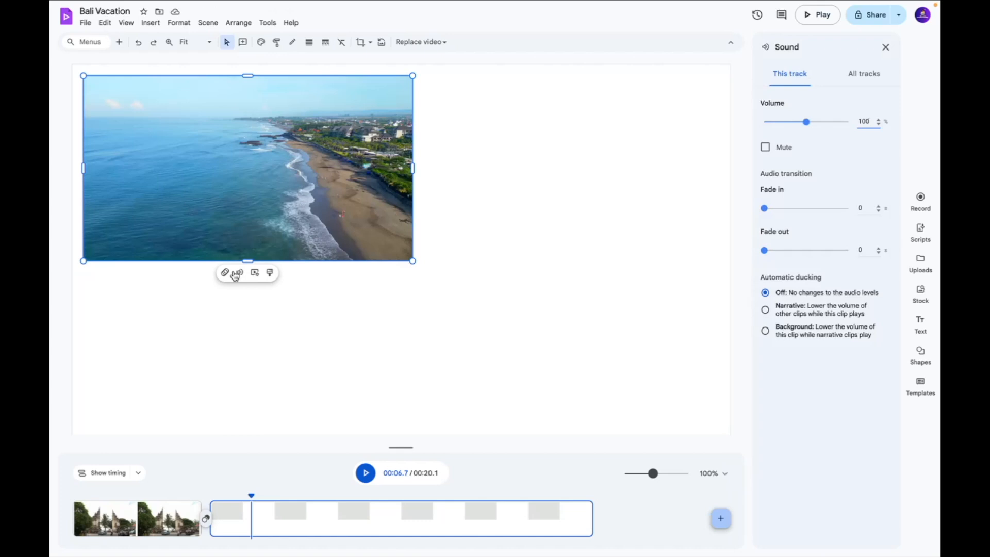
pyautogui.moveTo(662, 182)
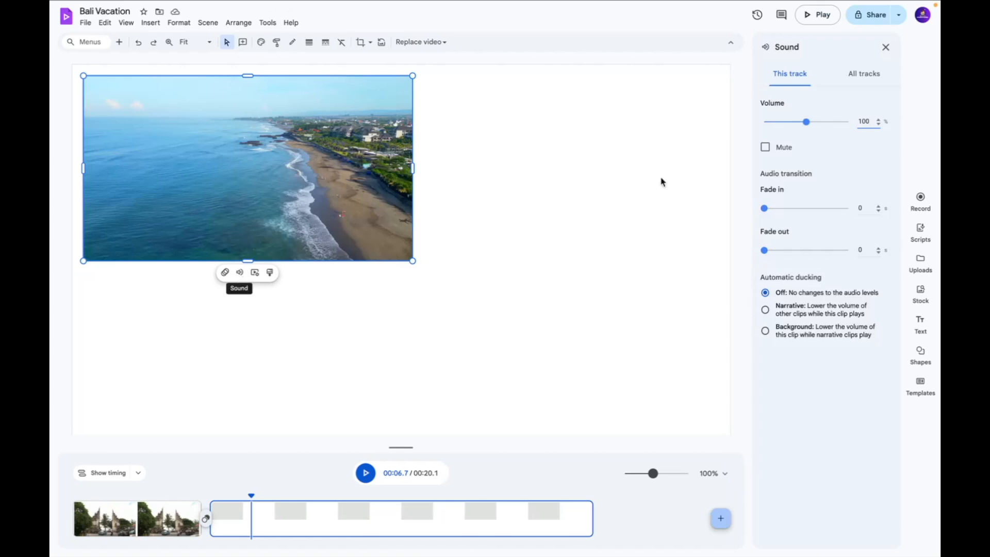
pyautogui.moveTo(744, 241)
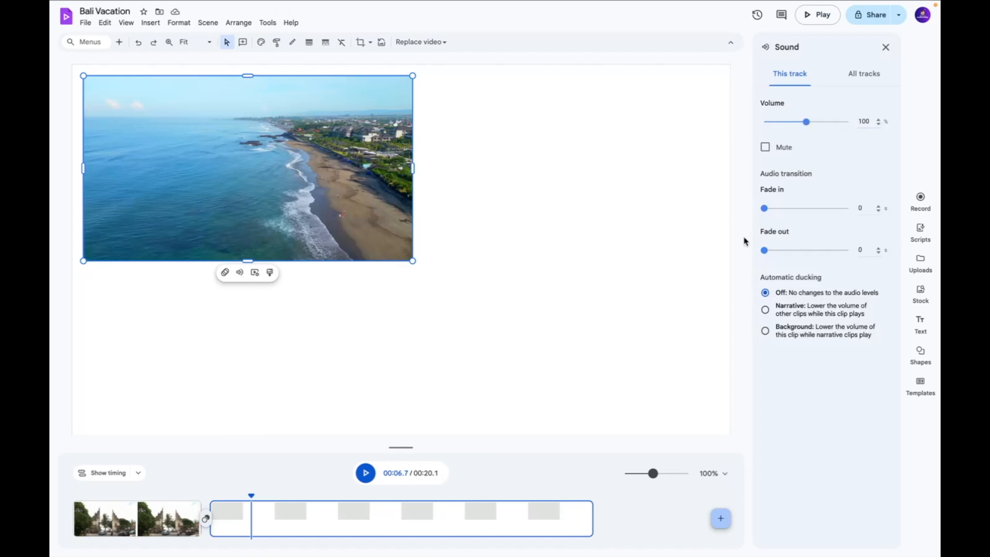
pyautogui.moveTo(792, 195)
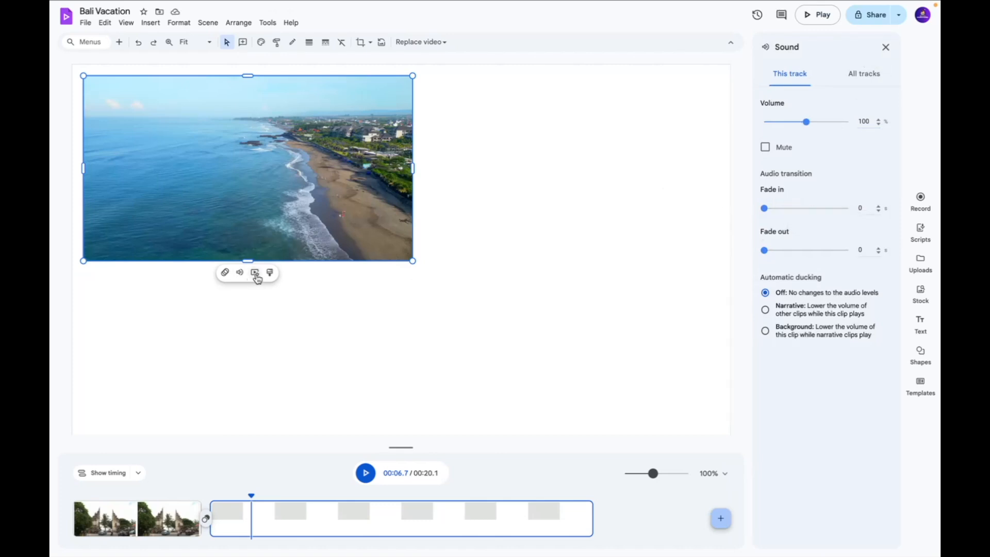
# Turn on Drop shadow for the beach clip and expand its Position and Size & Rotation settings.
pyautogui.click(255, 272)
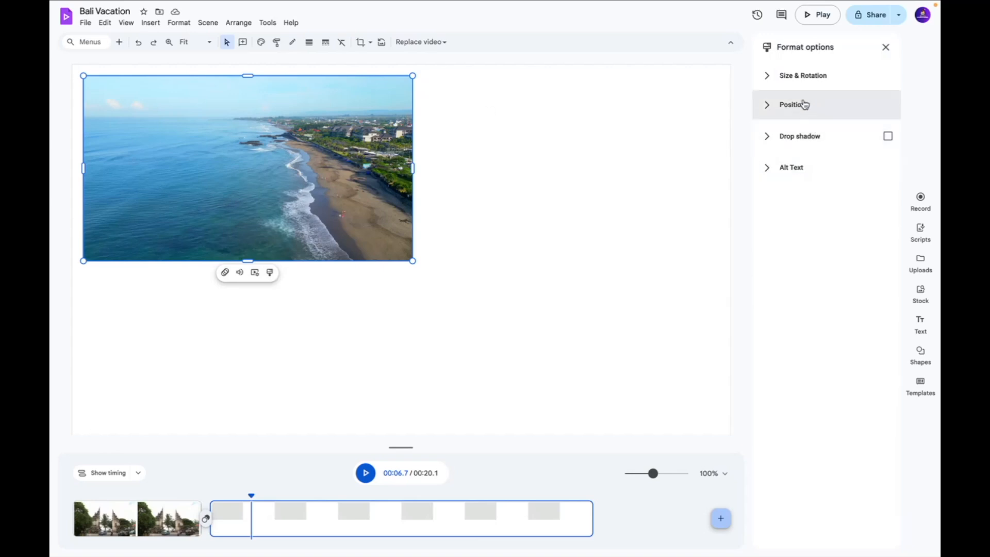
pyautogui.click(887, 136)
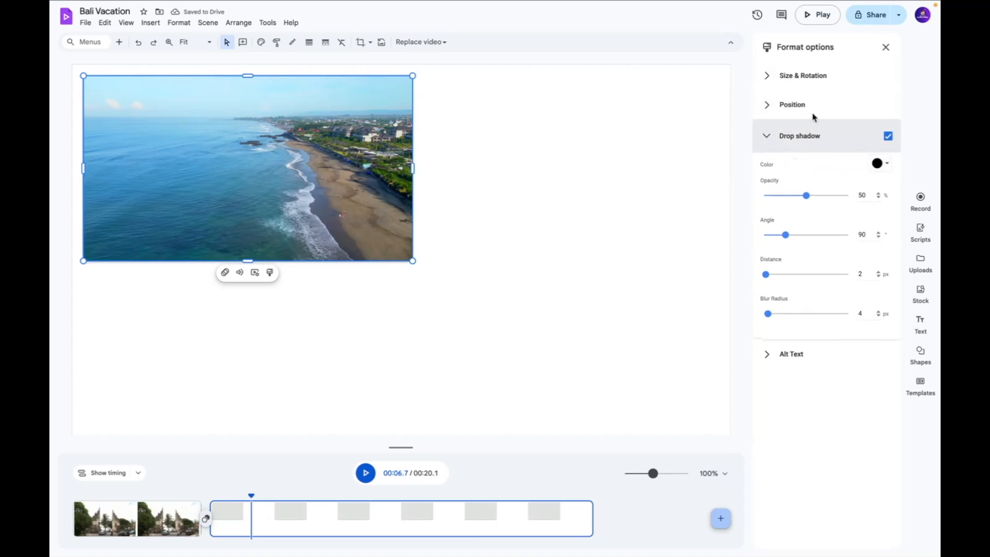
pyautogui.click(792, 104)
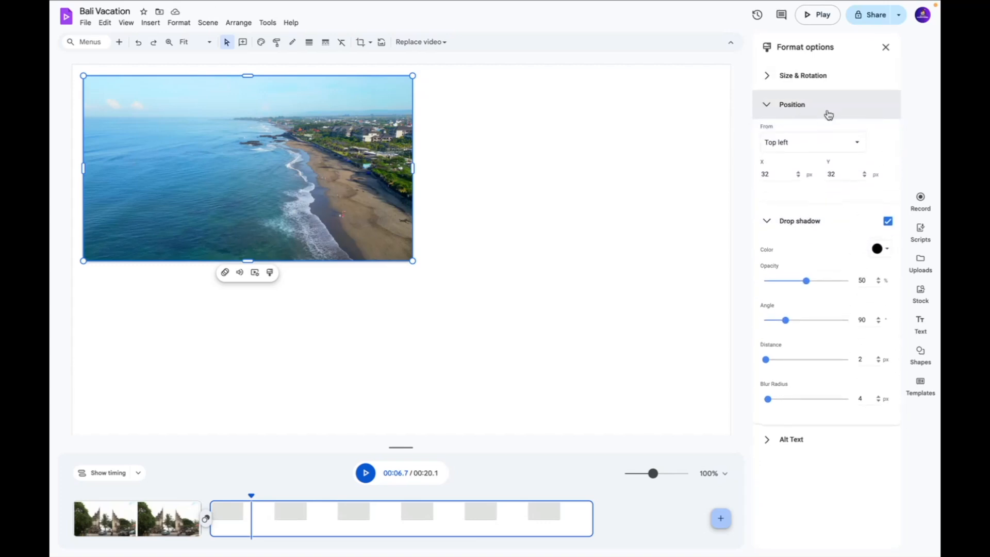
pyautogui.click(802, 75)
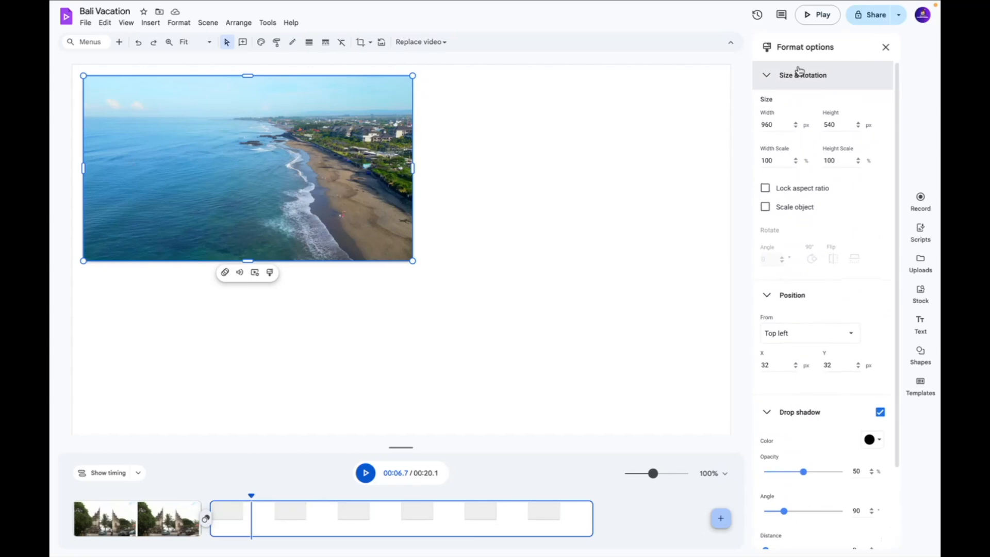
pyautogui.scroll(-3)
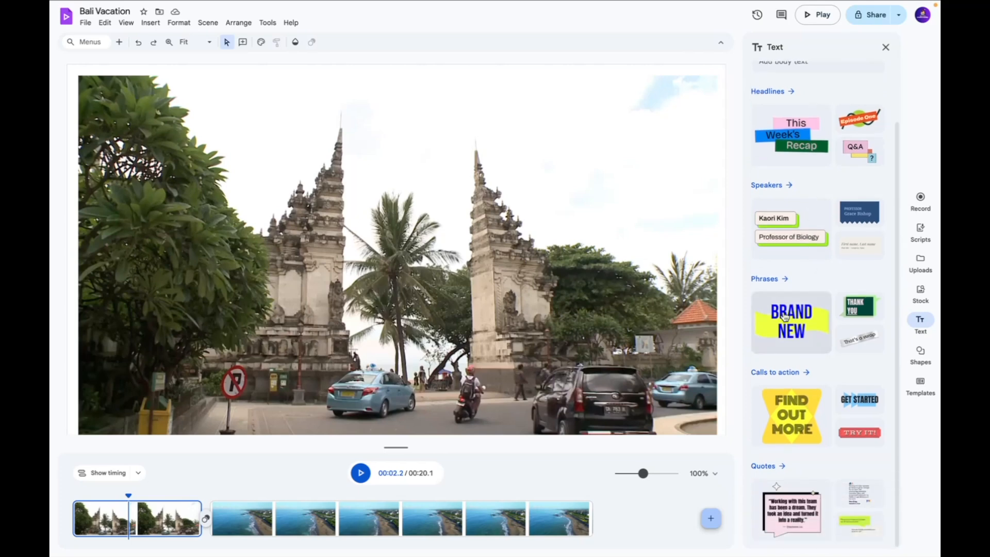
# Add the yellow BRAND NEW phrase banner reading BALI over the temple scene.
pyautogui.click(791, 322)
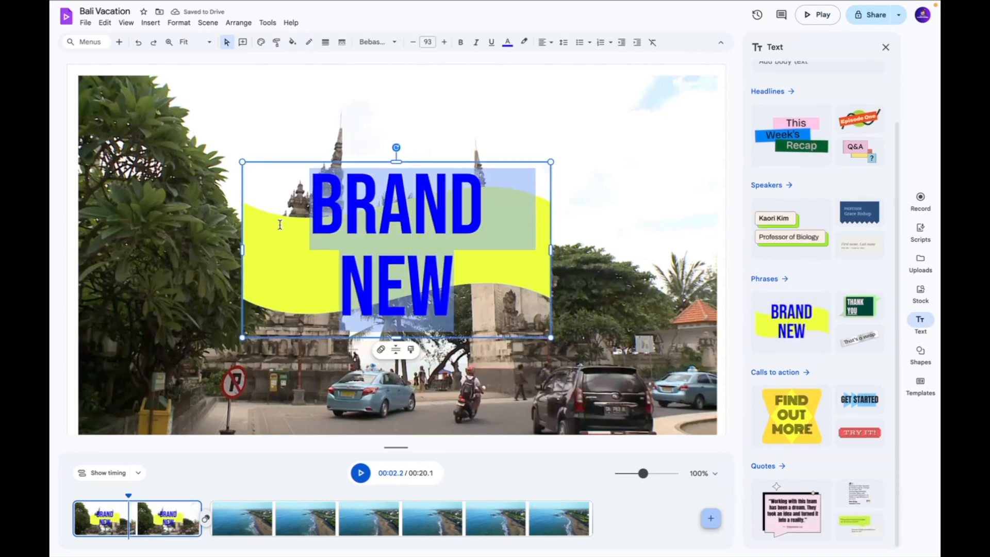
pyautogui.click(919, 354)
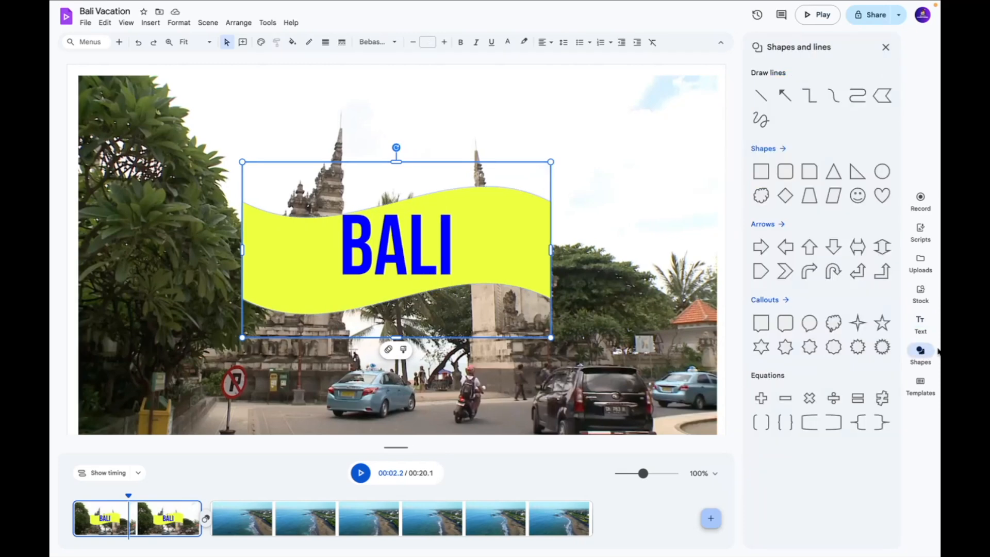
pyautogui.moveTo(750, 118)
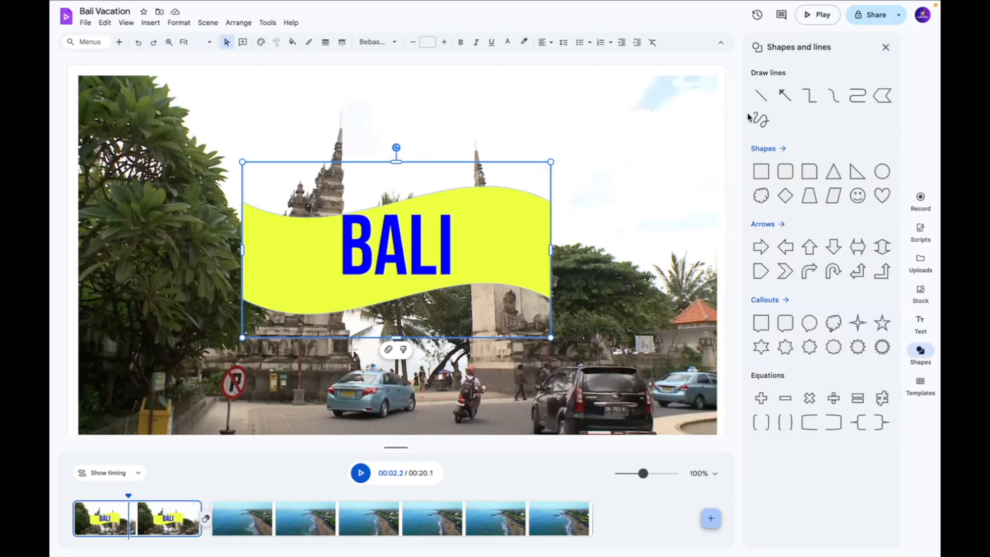
pyautogui.moveTo(791, 229)
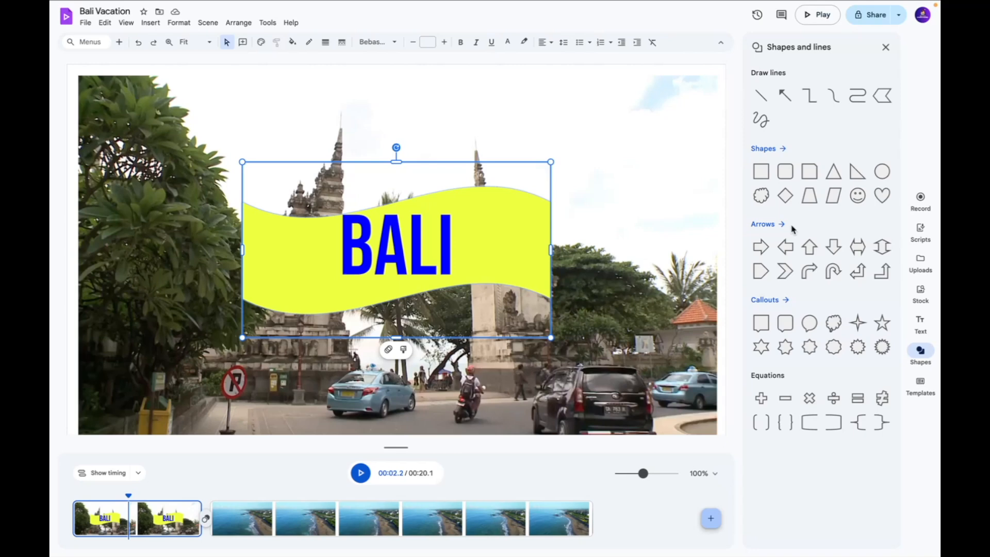
pyautogui.moveTo(857, 196)
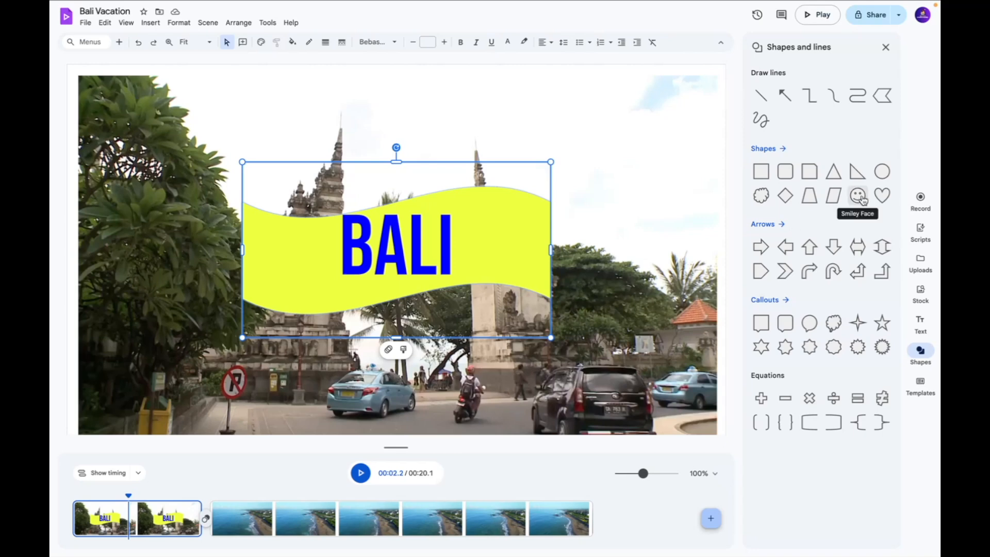
# Place a heart shape on the yellow banner beside BALI.
pyautogui.click(881, 196)
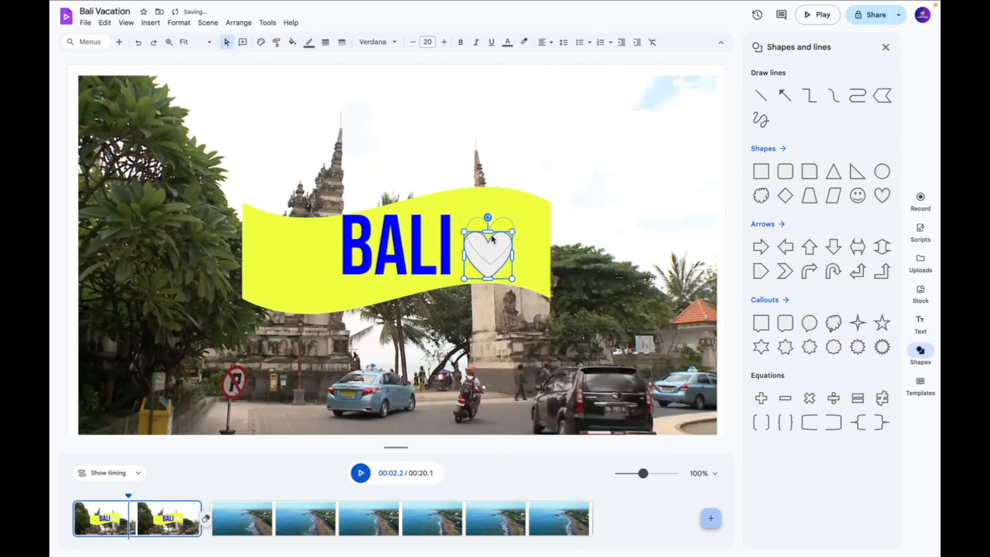
pyautogui.moveTo(487, 244); pyautogui.dragTo(496, 239)
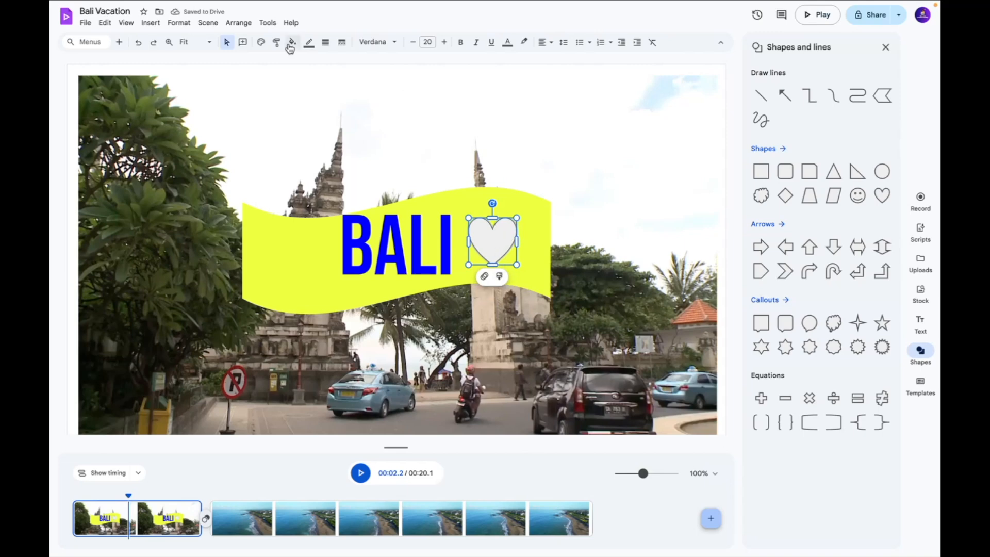
# Fill the heart with blue, leaving the scene templates gallery showing.
pyautogui.click(291, 41)
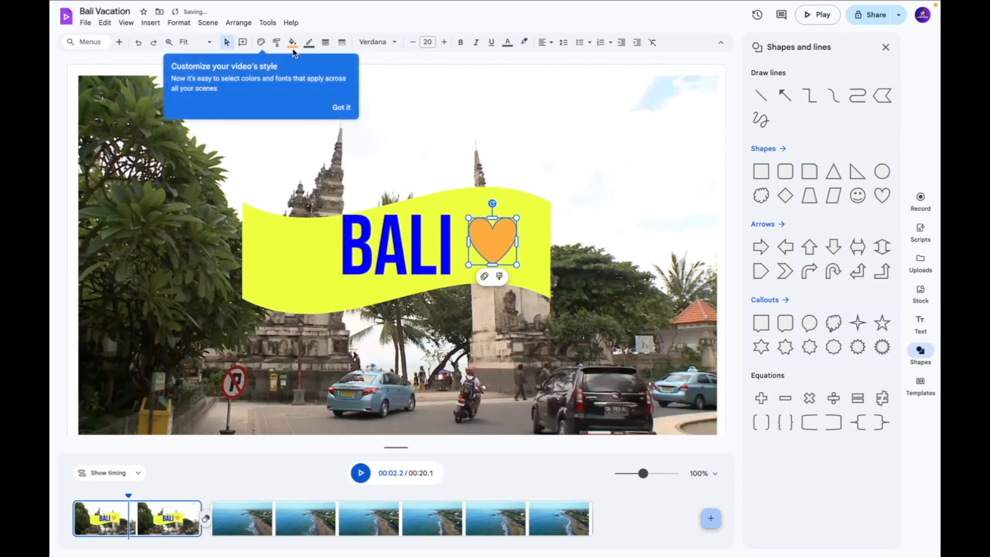
pyautogui.click(292, 42)
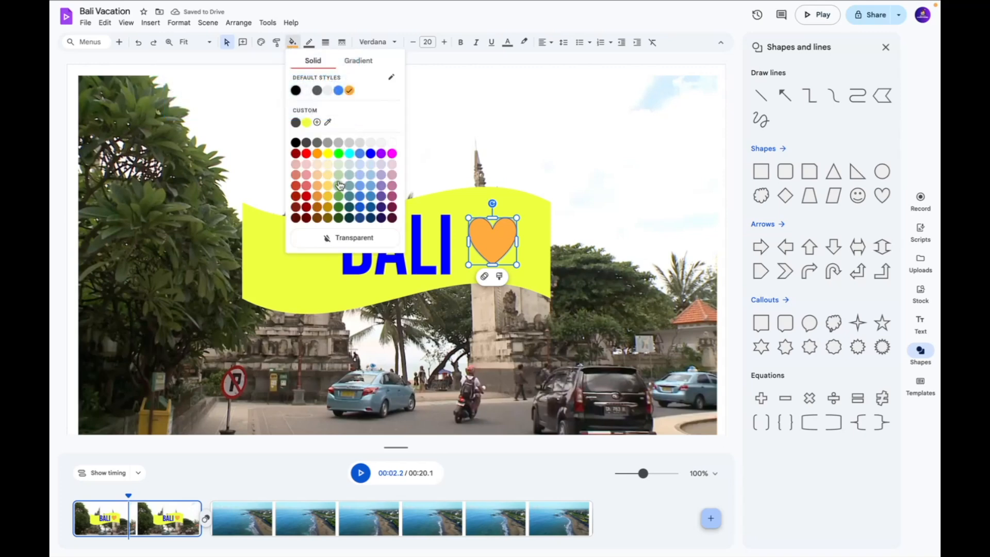
pyautogui.click(369, 153)
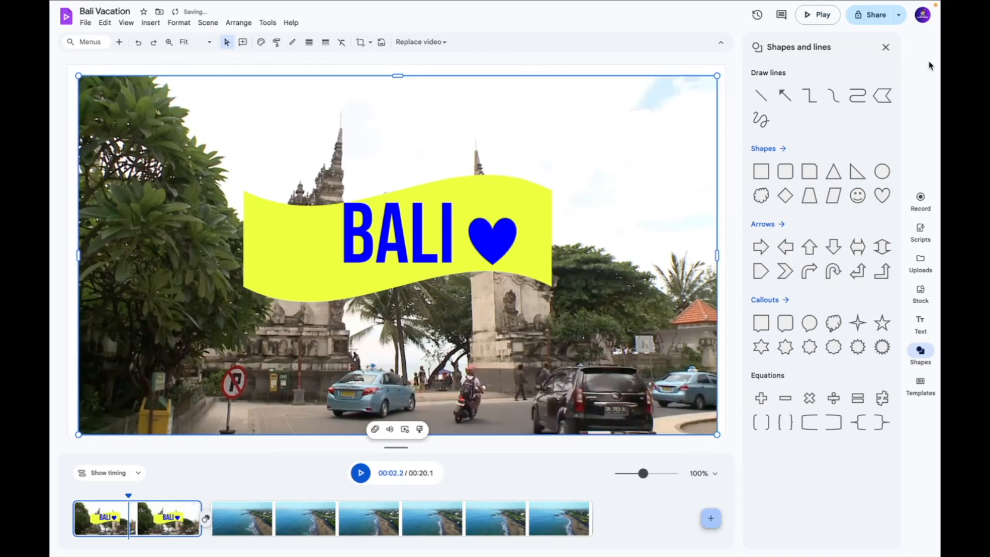
pyautogui.click(919, 384)
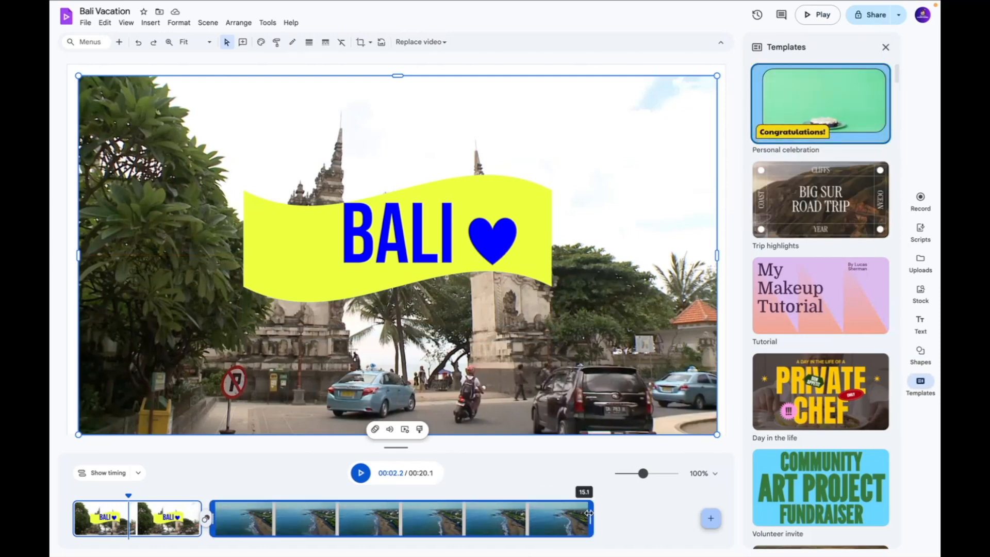
# Trim the beach clip and insert the Trip highlights 'Driving by the ocean' template scene.
pyautogui.click(309, 518)
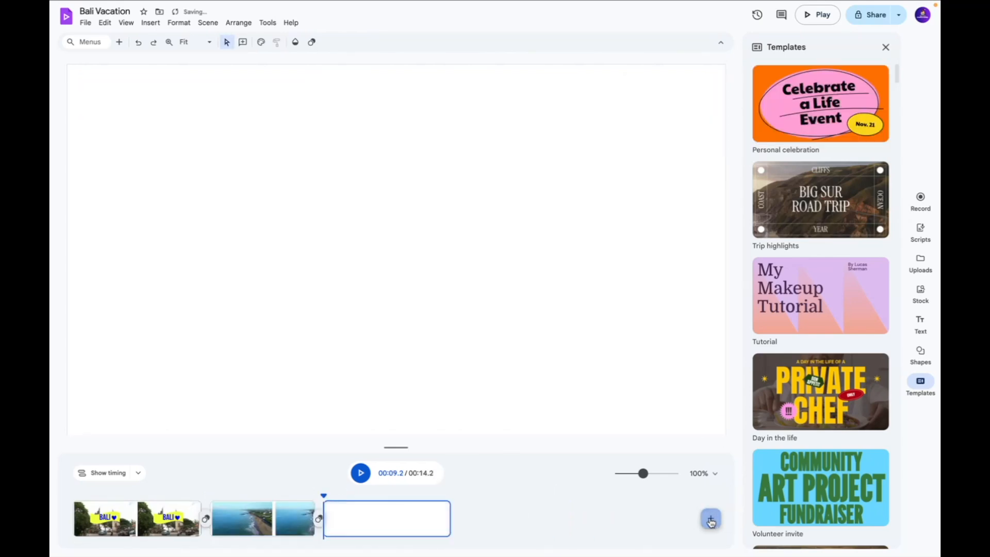
pyautogui.click(819, 199)
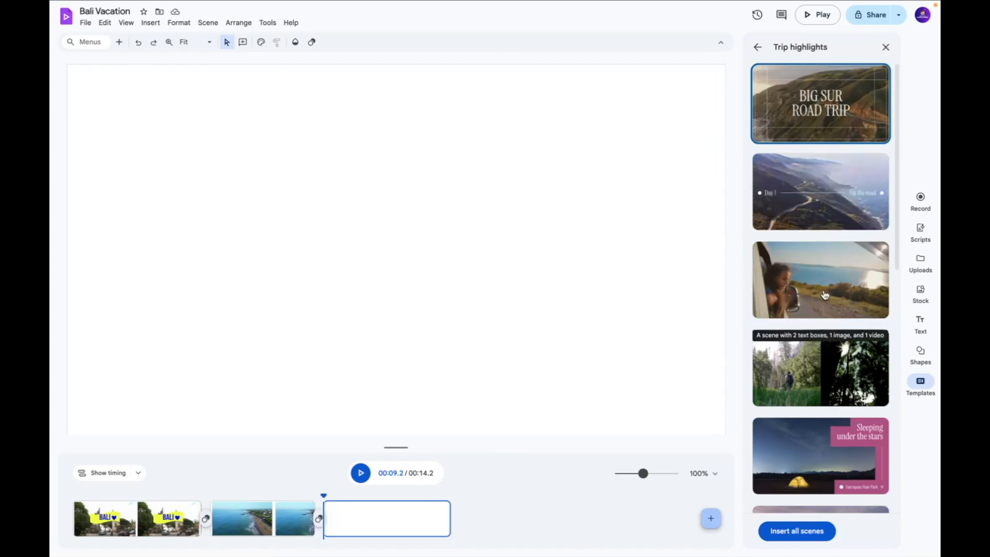
pyautogui.click(819, 279)
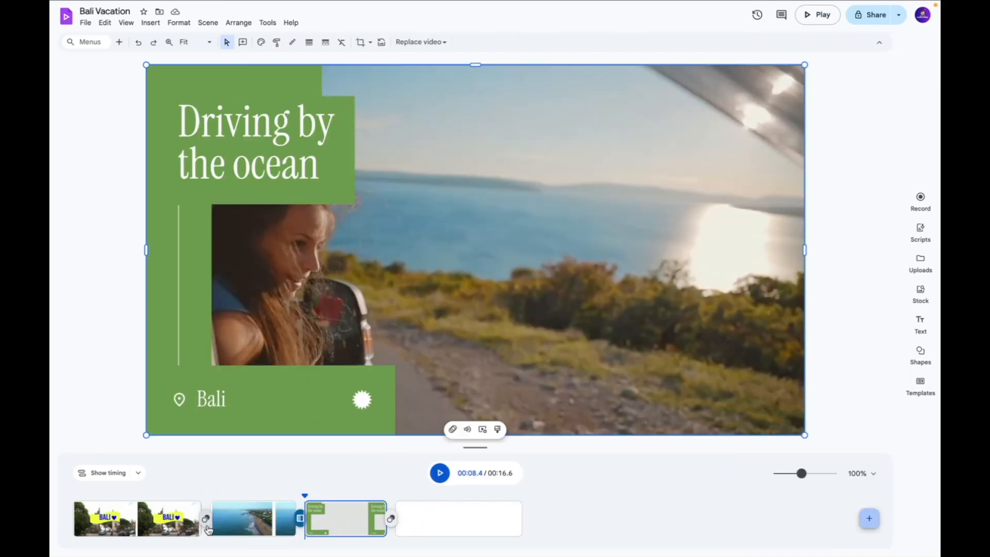
# Try fade, scale and spin transitions on the cut before the beach clip.
pyautogui.click(205, 523)
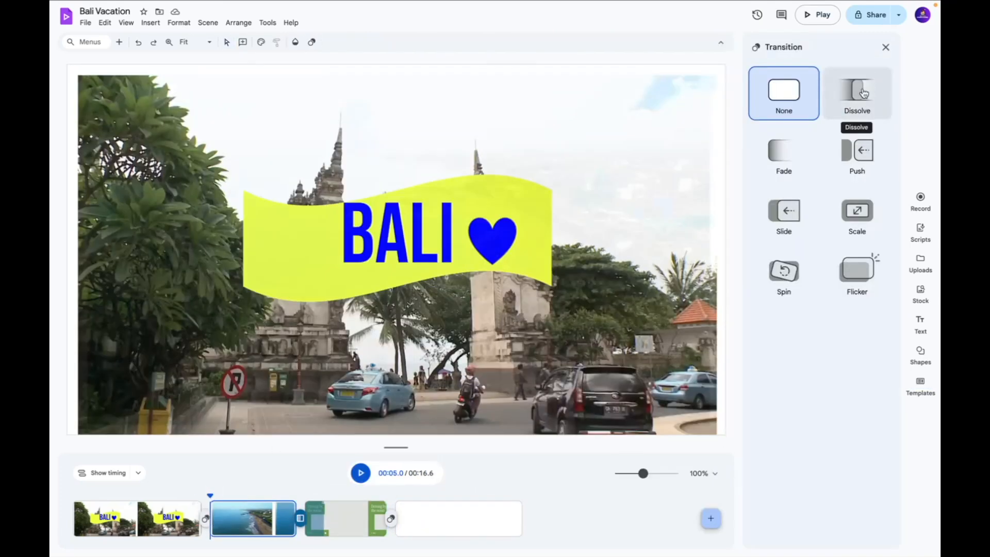
pyautogui.click(857, 93)
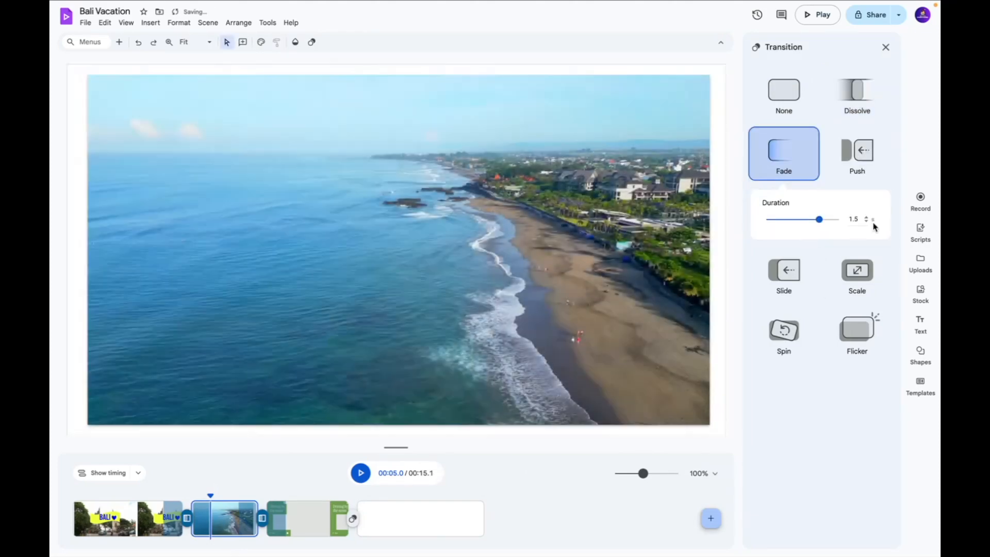
pyautogui.click(857, 211)
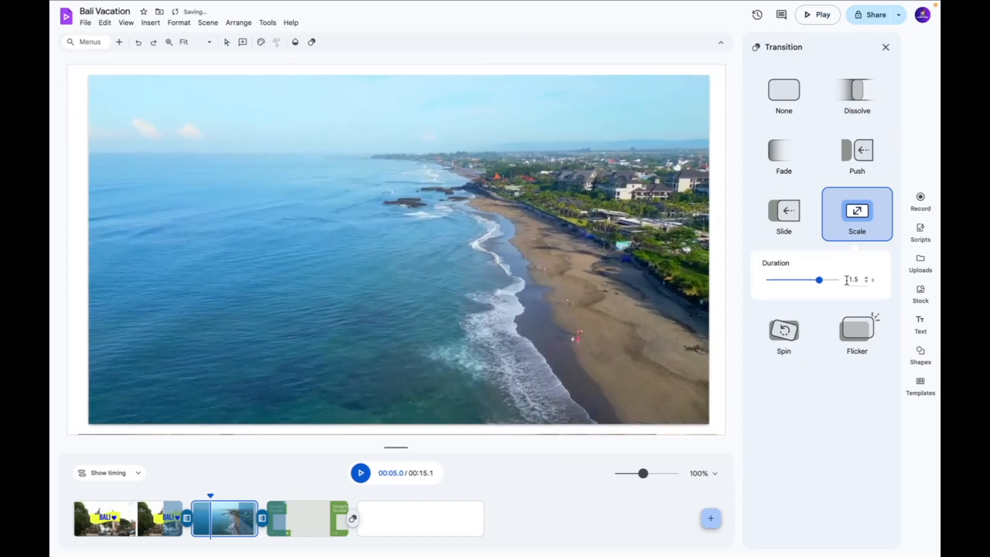
pyautogui.click(784, 272)
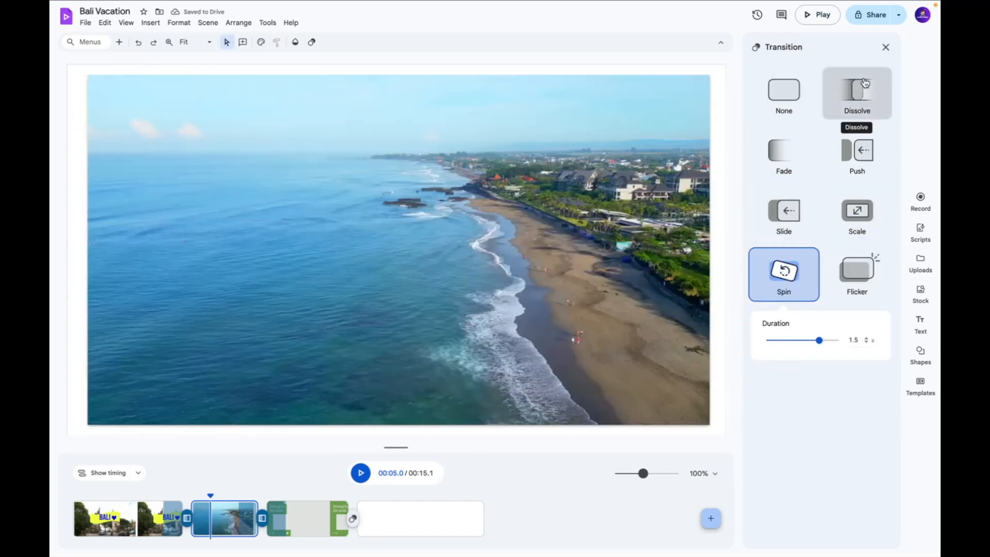
# Settle on Dissolve with a 1-second duration and close the transition settings.
pyautogui.click(856, 92)
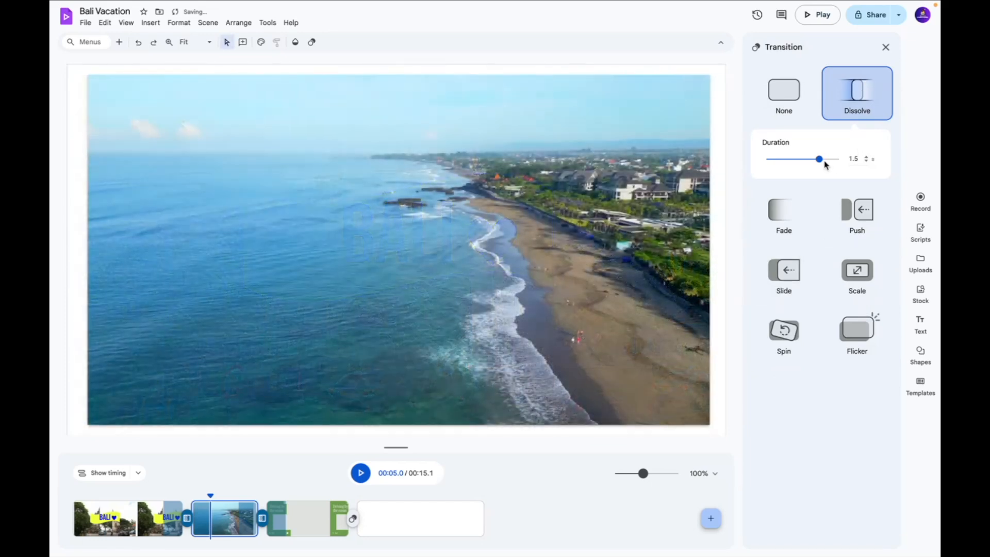
pyautogui.moveTo(819, 159); pyautogui.dragTo(816, 159)
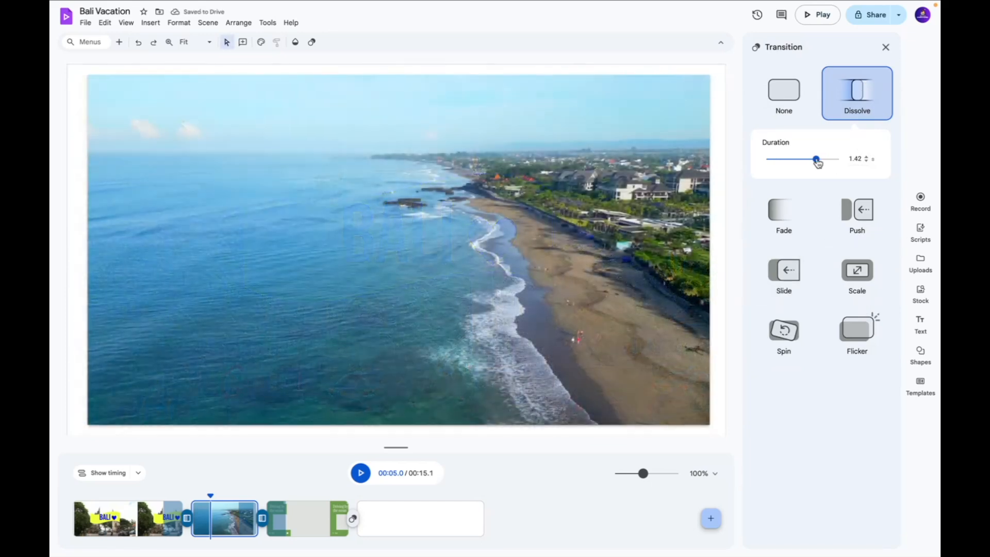
pyautogui.moveTo(817, 159); pyautogui.dragTo(798, 159)
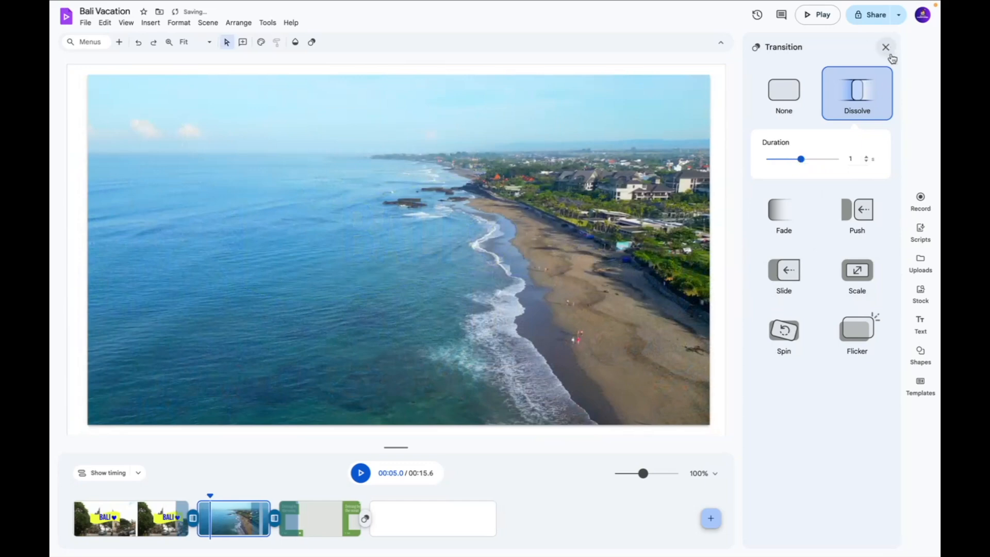
pyautogui.click(884, 46)
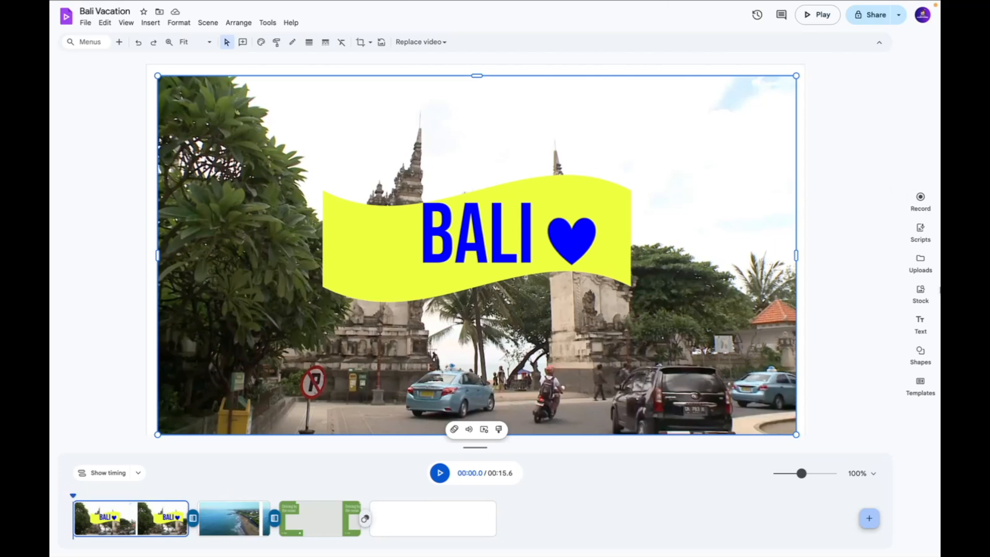
# Filter the stock media library to show only music.
pyautogui.click(919, 293)
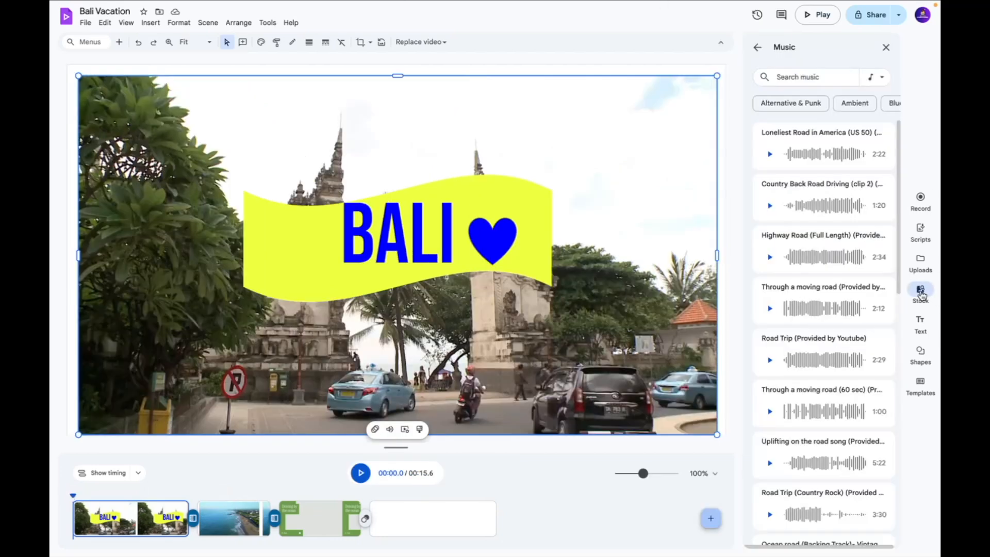
pyautogui.click(920, 292)
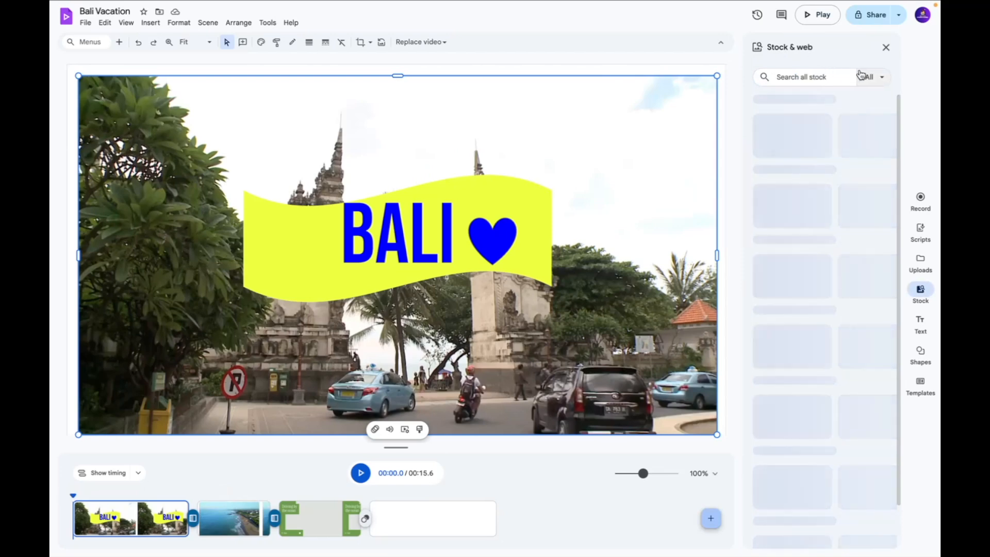
pyautogui.click(873, 76)
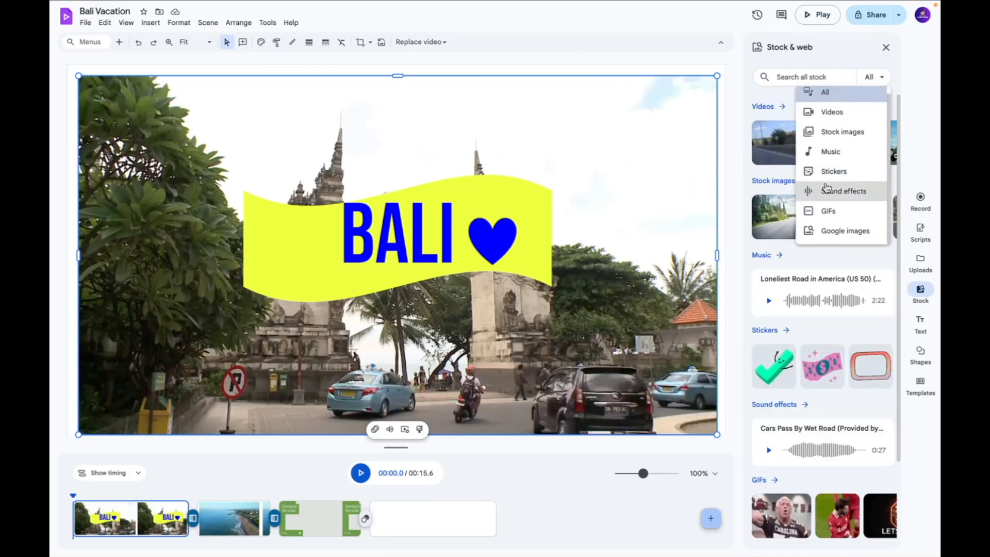
pyautogui.moveTo(833, 172)
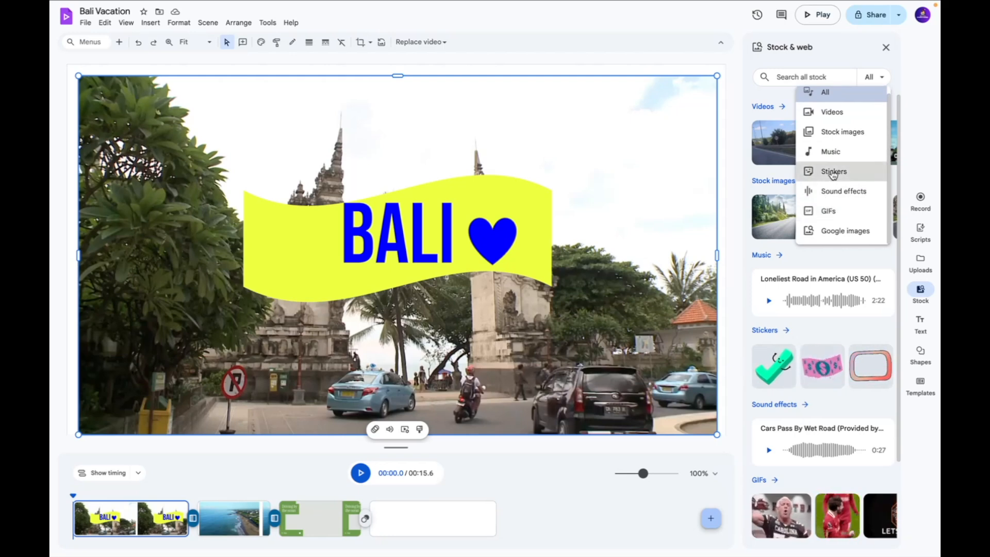
pyautogui.click(830, 151)
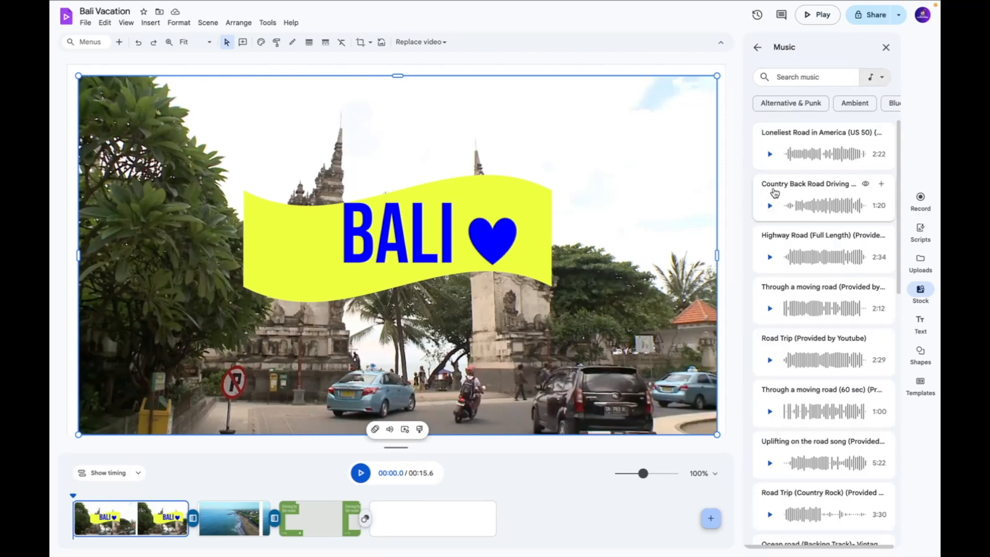
# Add the Country Back Road Driving (clip 2) track and show timing in the timeline.
pyautogui.click(880, 183)
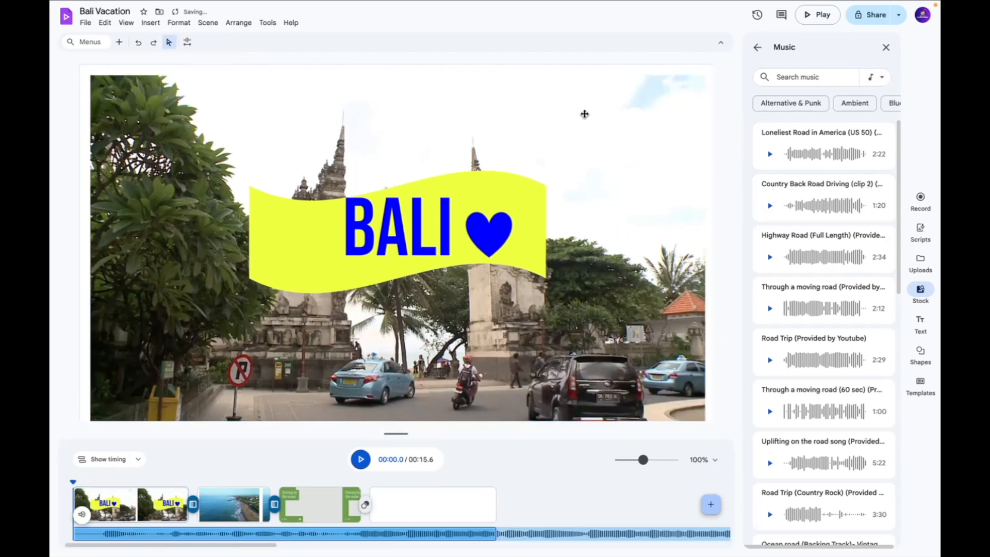
pyautogui.click(884, 47)
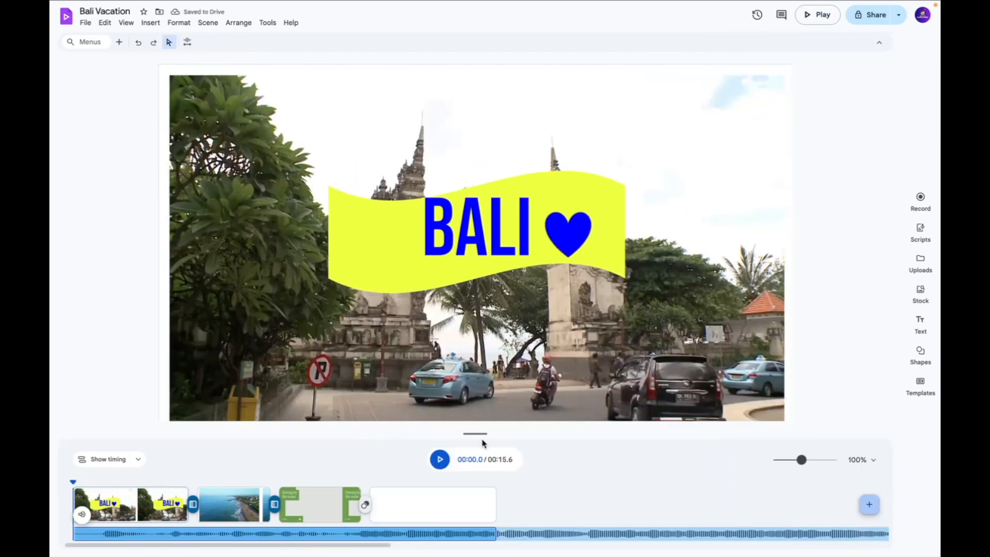
pyautogui.click(108, 458)
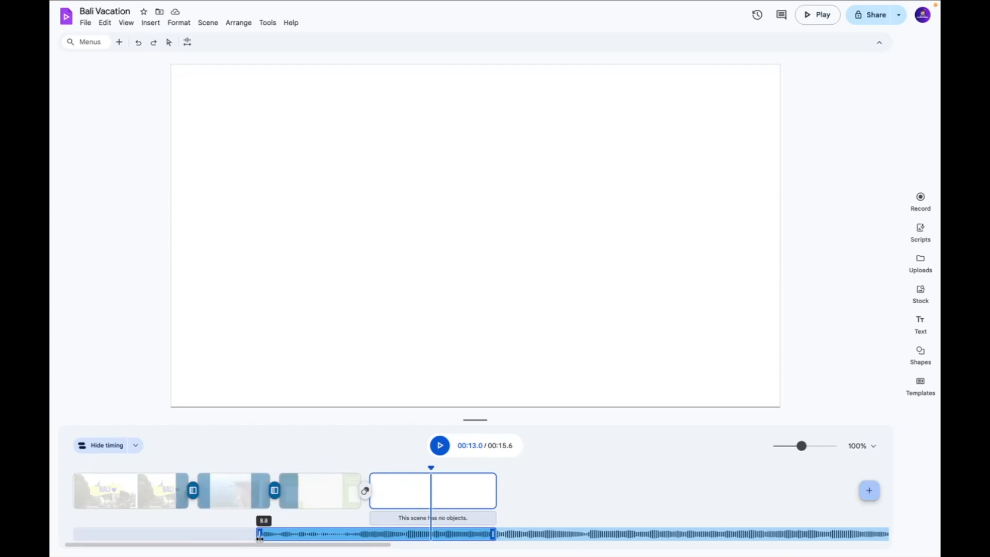
# Trim the music track's start and delete the empty last scene.
pyautogui.moveTo(258, 533); pyautogui.dragTo(338, 533)
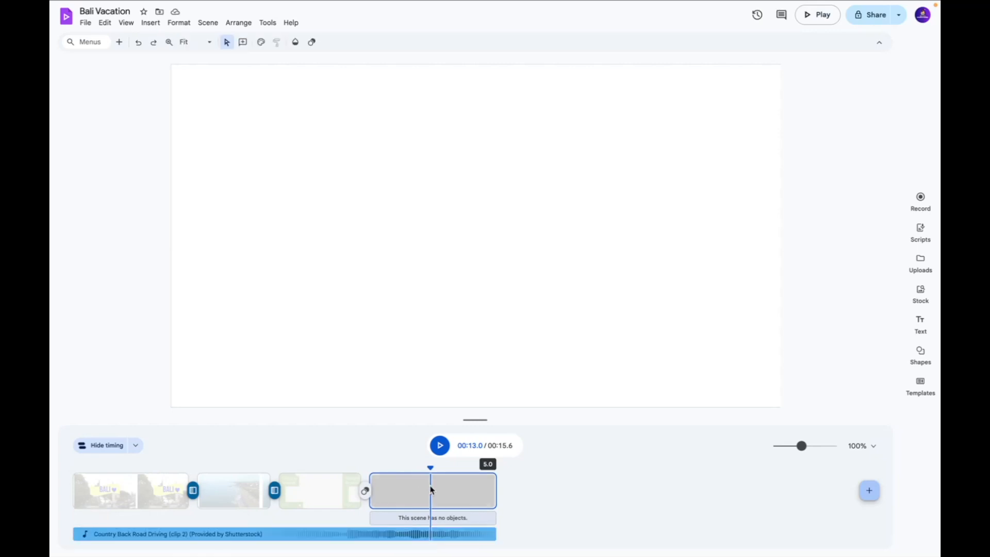
pyautogui.click(318, 490)
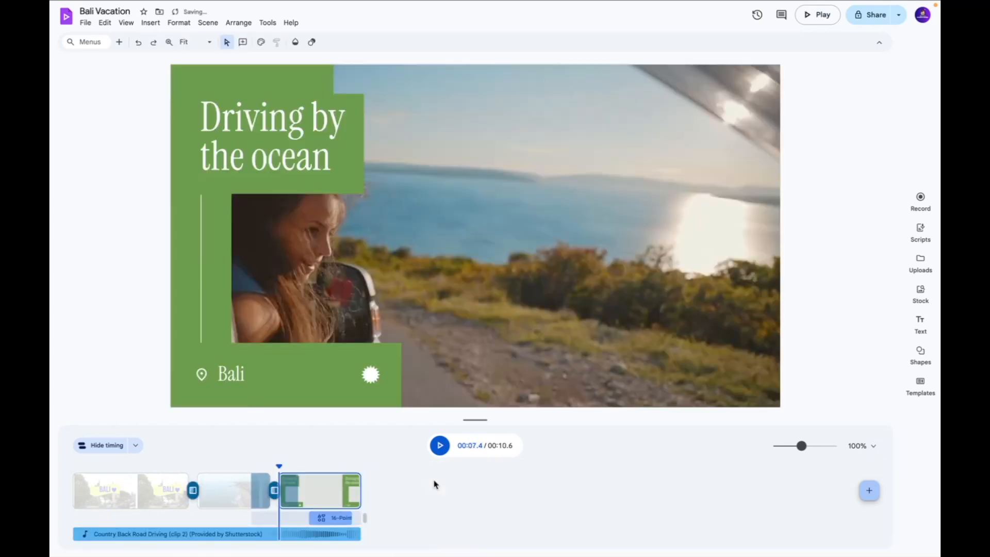
# Lower the ocean-drive clip's volume to 36% in its Sound settings.
pyautogui.click(328, 516)
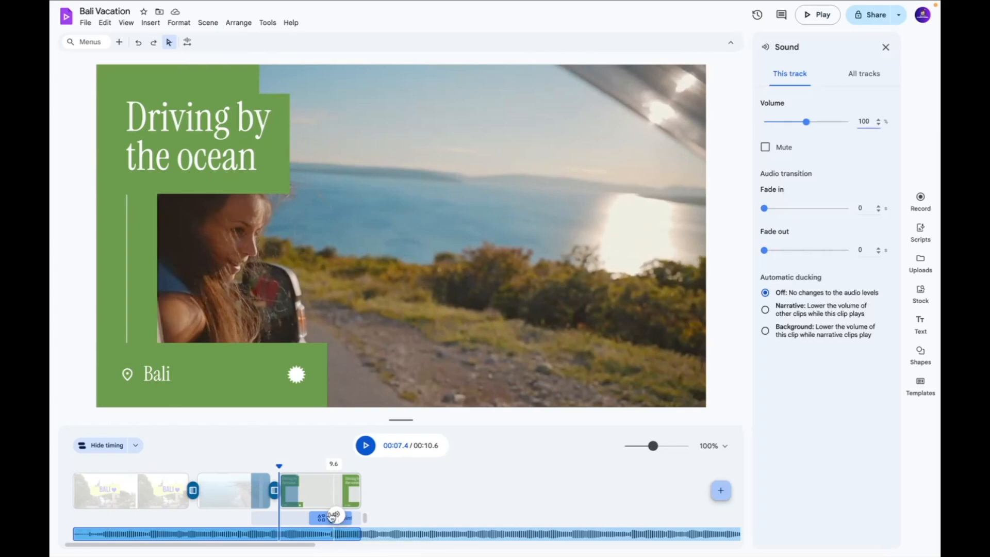
pyautogui.moveTo(806, 121); pyautogui.dragTo(802, 122)
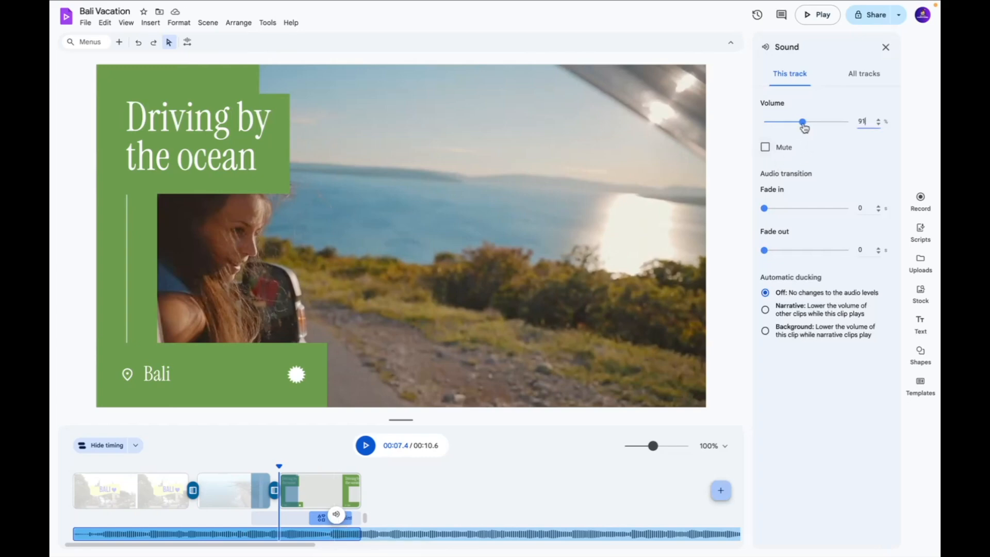
pyautogui.moveTo(802, 122); pyautogui.dragTo(781, 121)
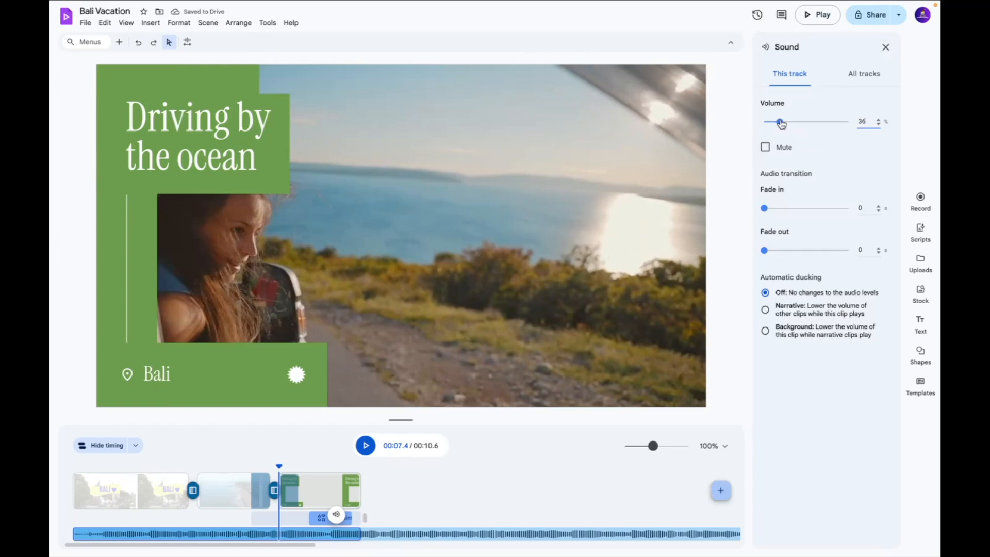
pyautogui.moveTo(780, 121); pyautogui.dragTo(790, 122)
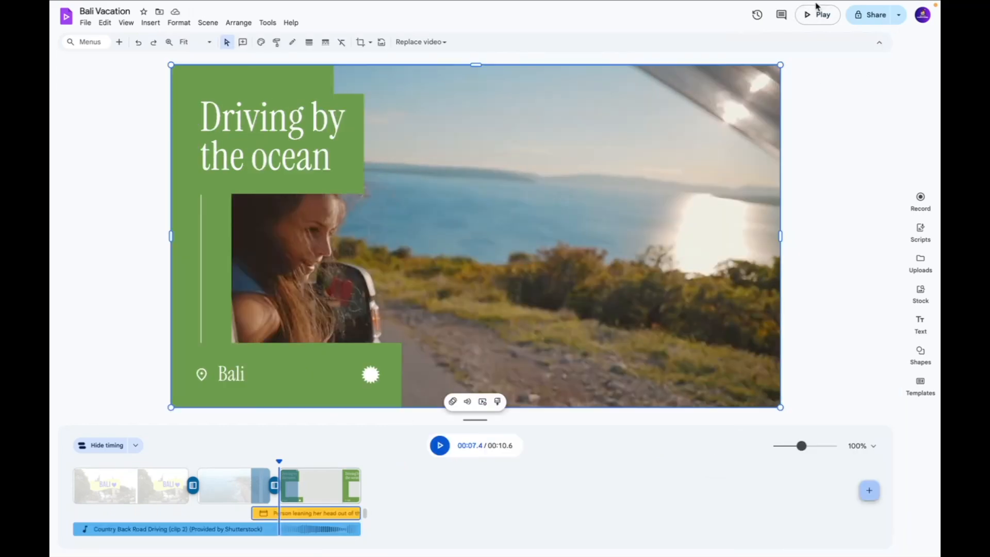
pyautogui.moveTo(875, 14)
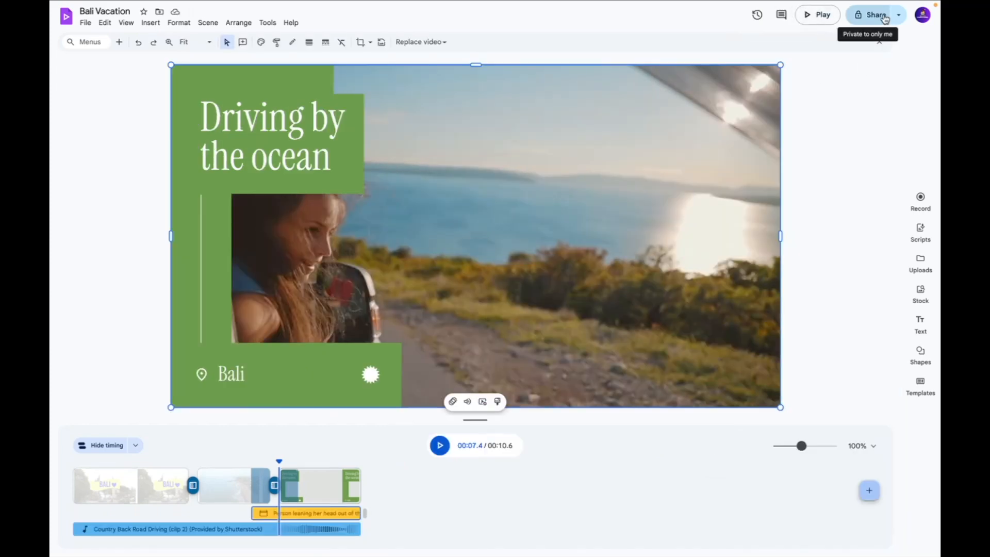
# View the Share options, then start a full-screen preview of the video.
pyautogui.click(897, 14)
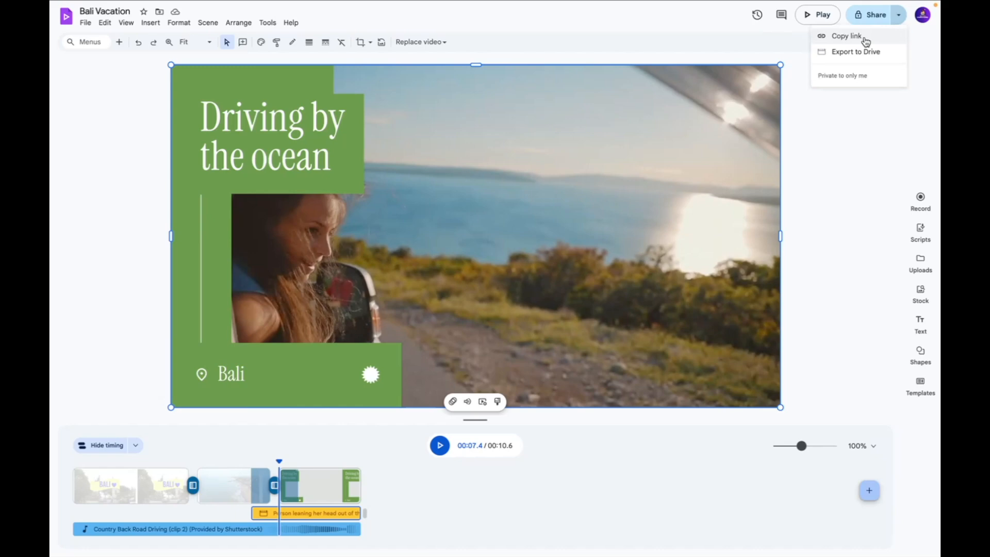
pyautogui.moveTo(282, 461)
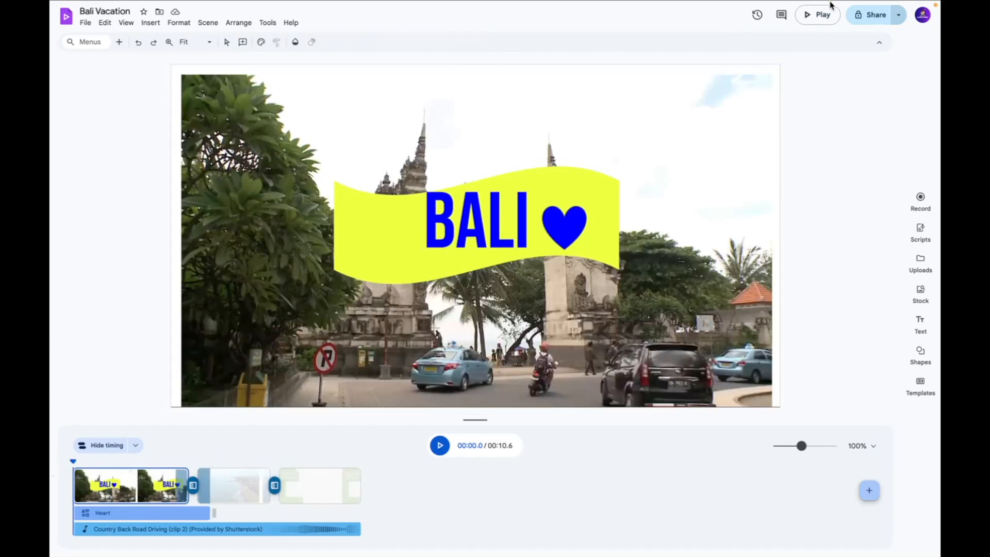
pyautogui.click(822, 14)
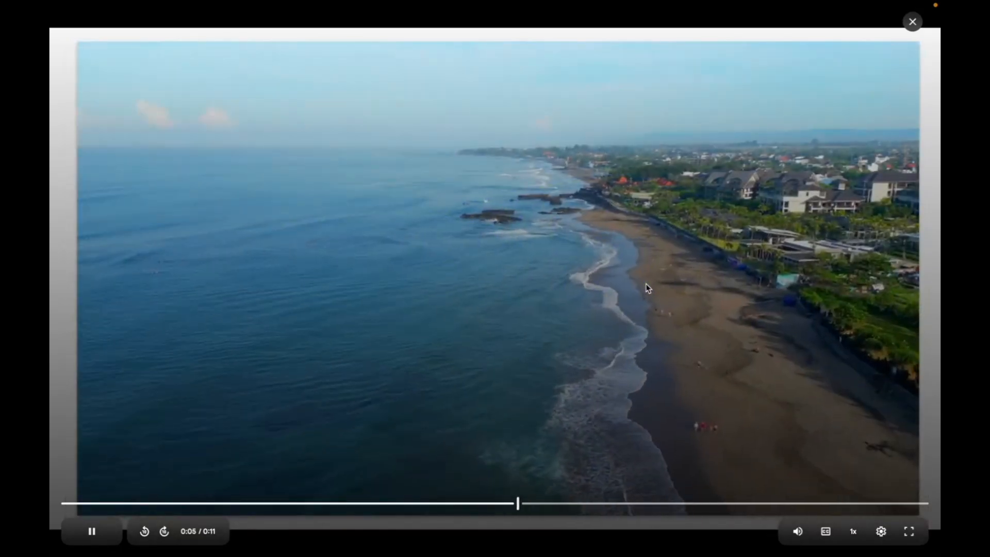
# Close the preview, cancel the Move dialog, and play the video inside the editor.
pyautogui.click(911, 21)
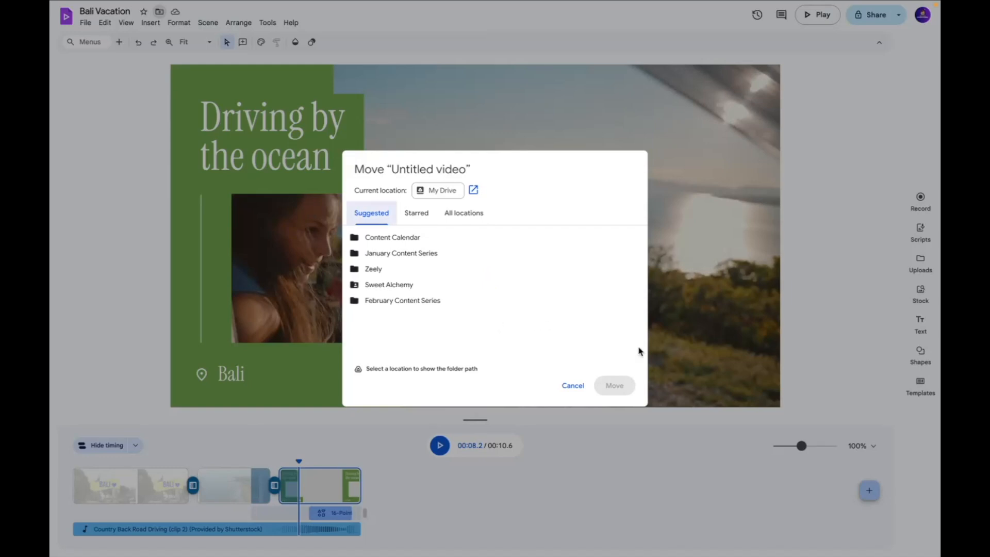
pyautogui.click(86, 22)
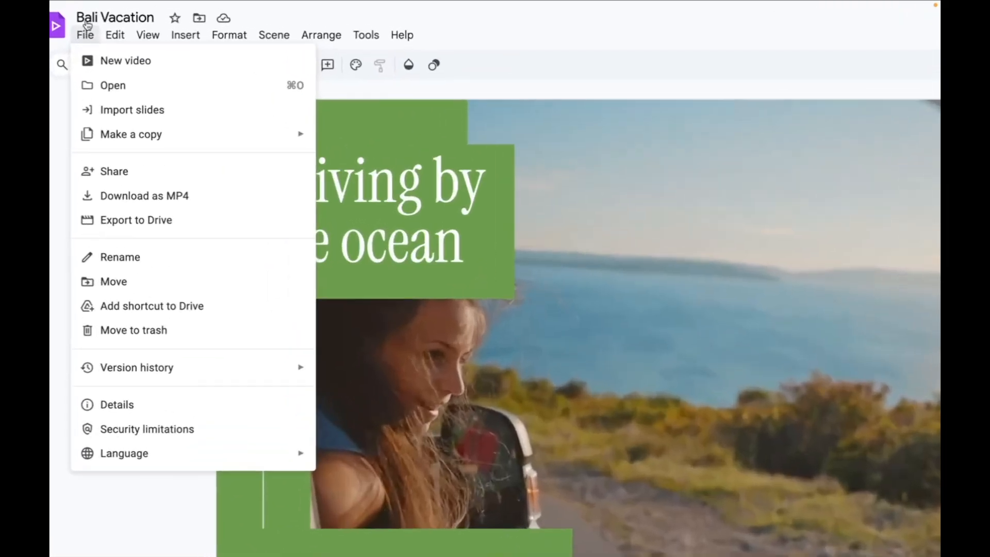
pyautogui.moveTo(143, 196)
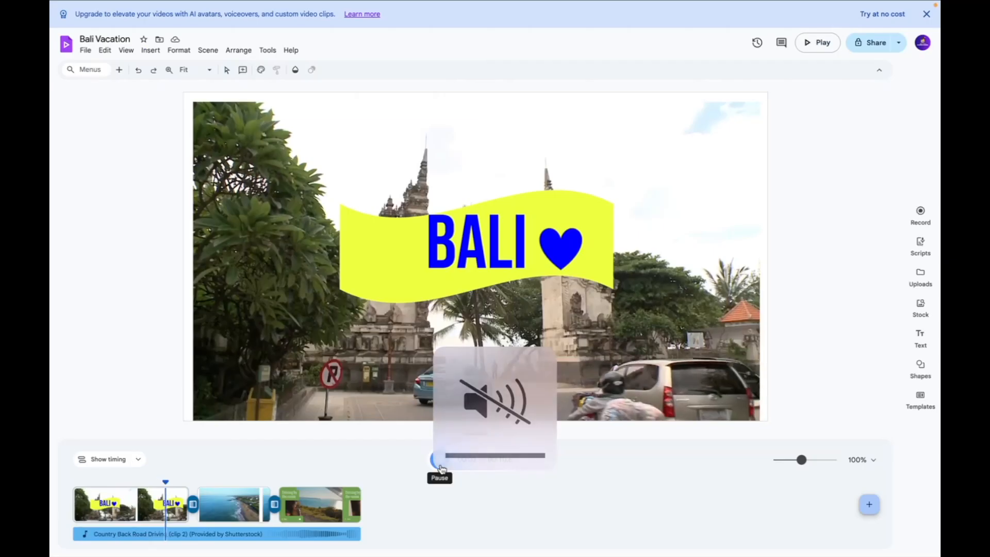
pyautogui.click(439, 458)
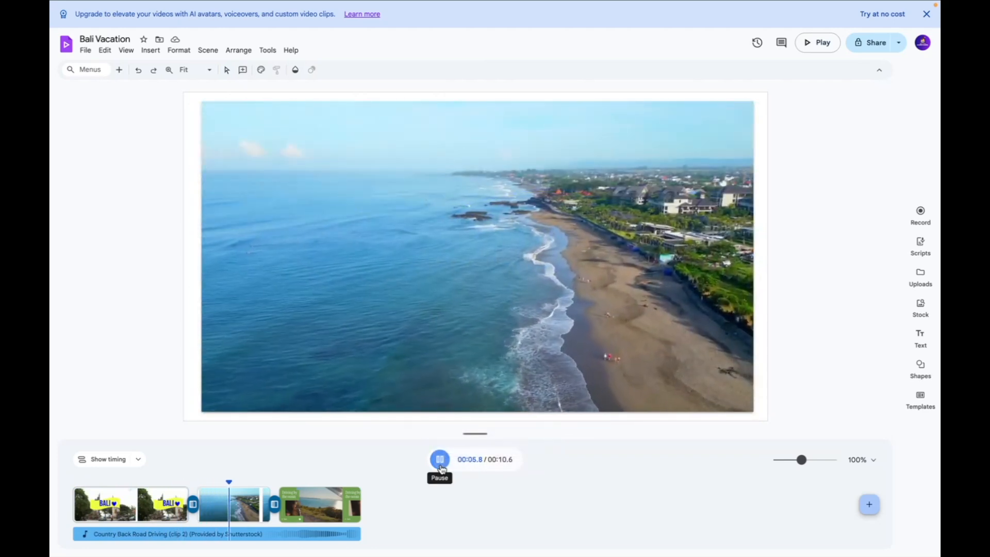